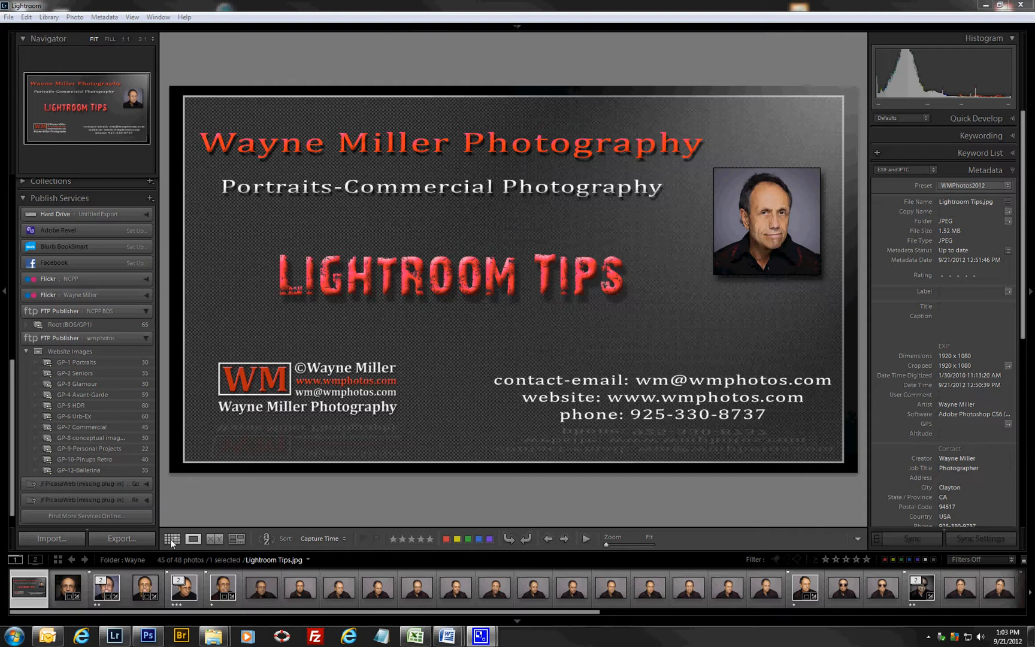
# Step: Select four portraits from the top row of the Library grid
pyautogui.click(171, 538)
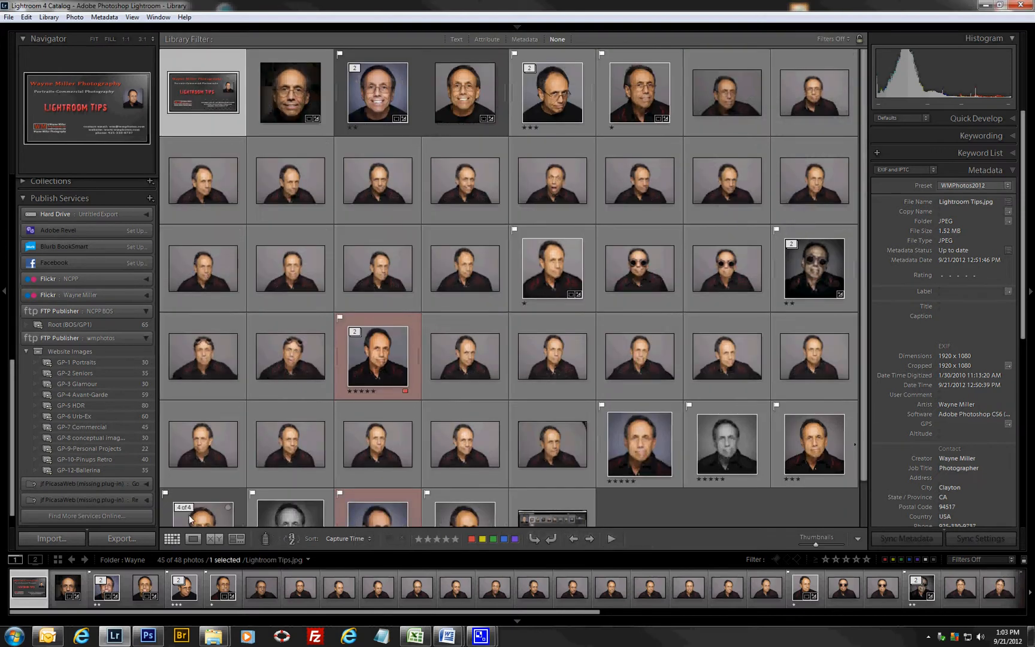
pyautogui.click(378, 92)
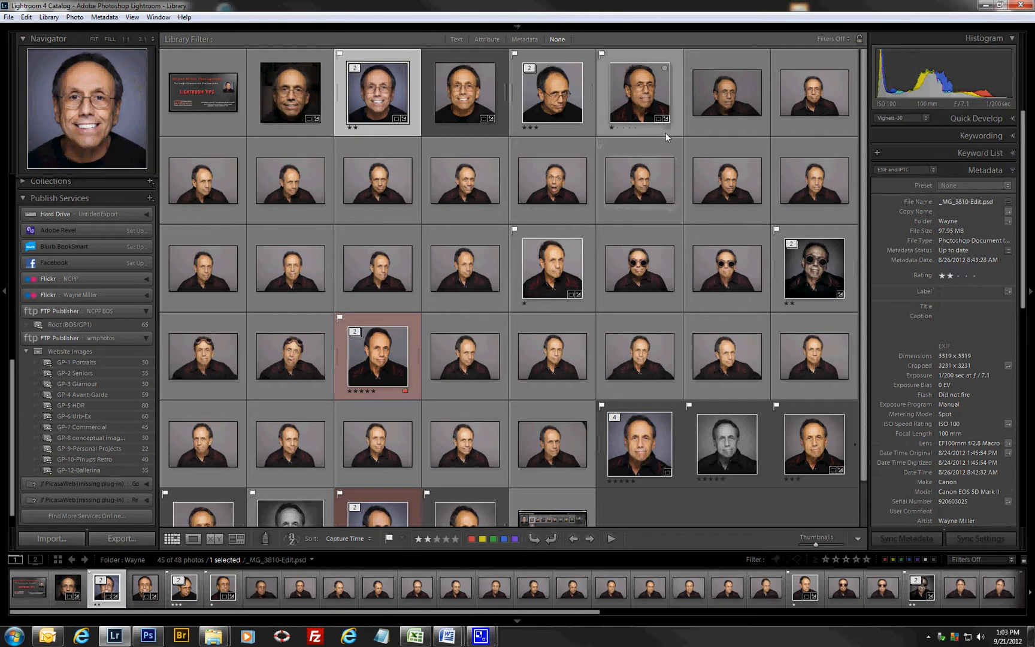
pyautogui.click(639, 92)
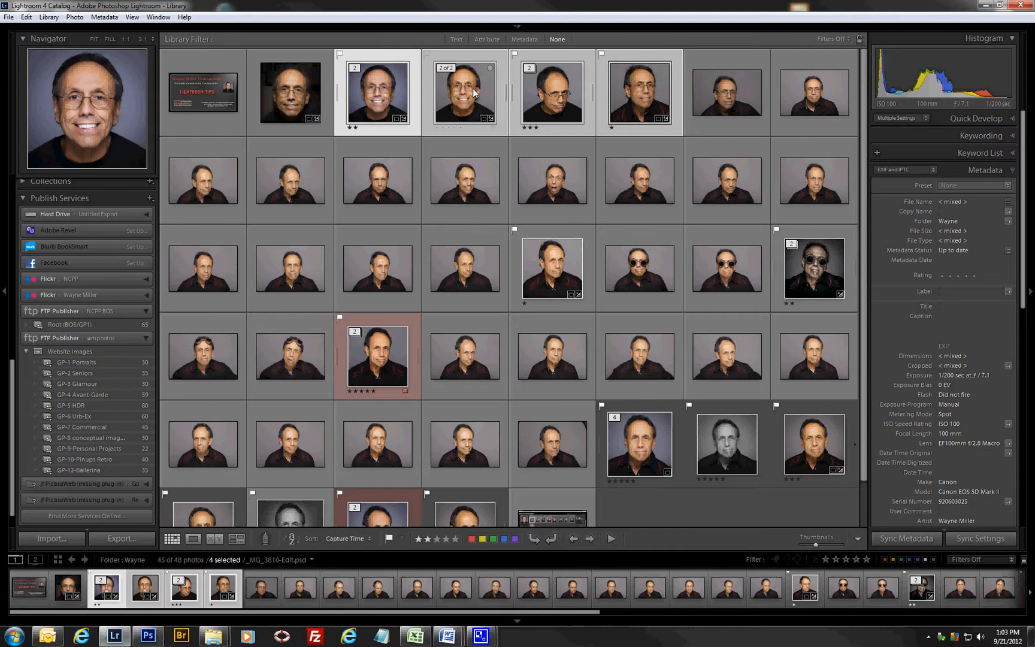
pyautogui.rightClick(464, 92)
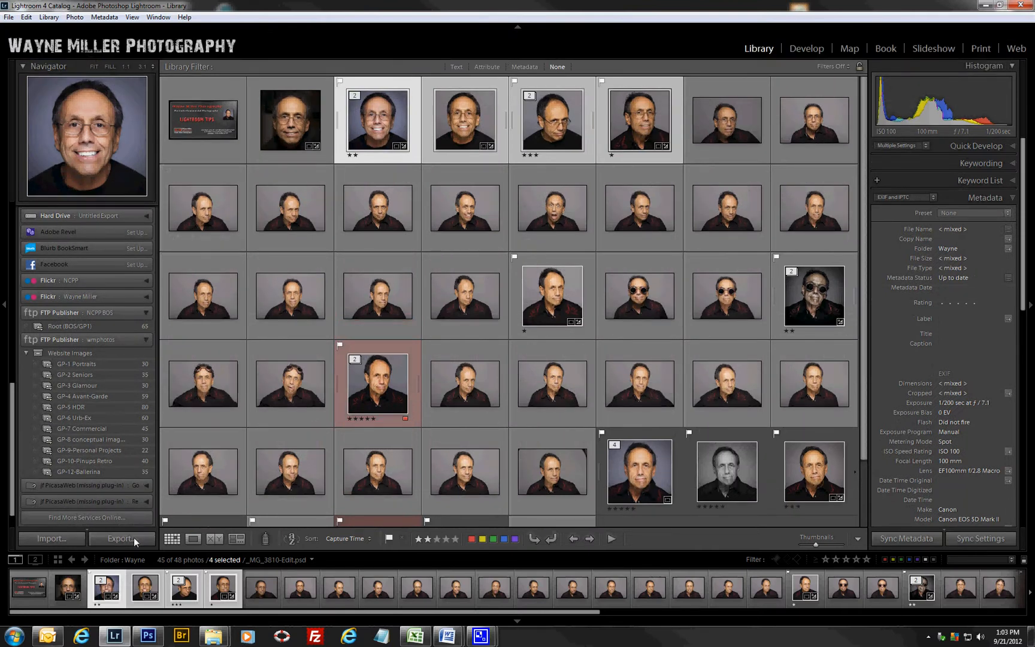
# Step: Bring up the export dialog and review the JPEG Exports preset group
pyautogui.click(121, 540)
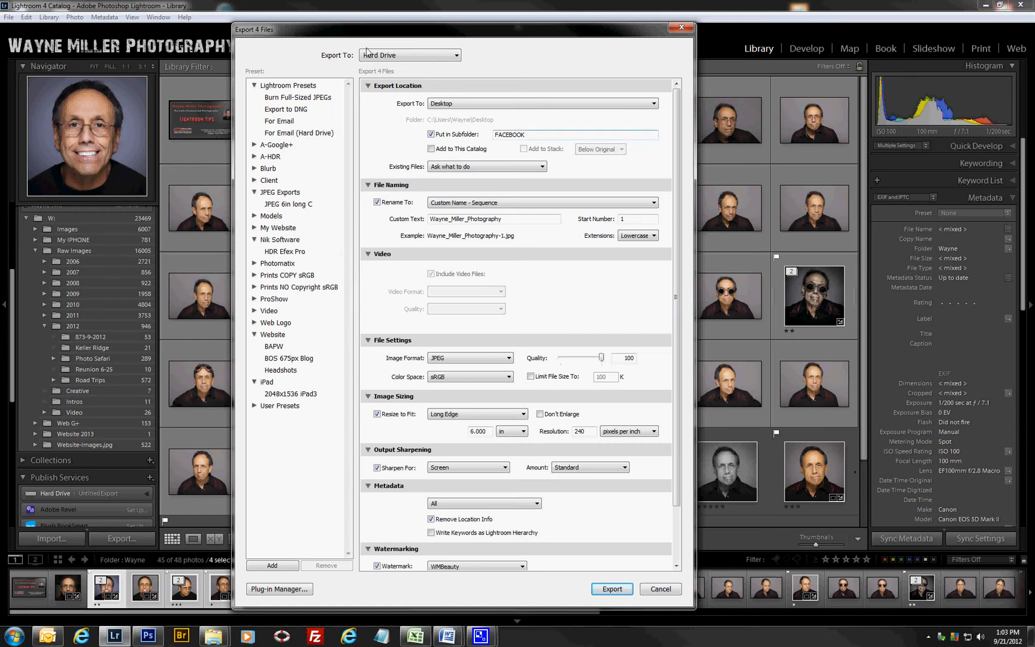
pyautogui.moveTo(254, 198)
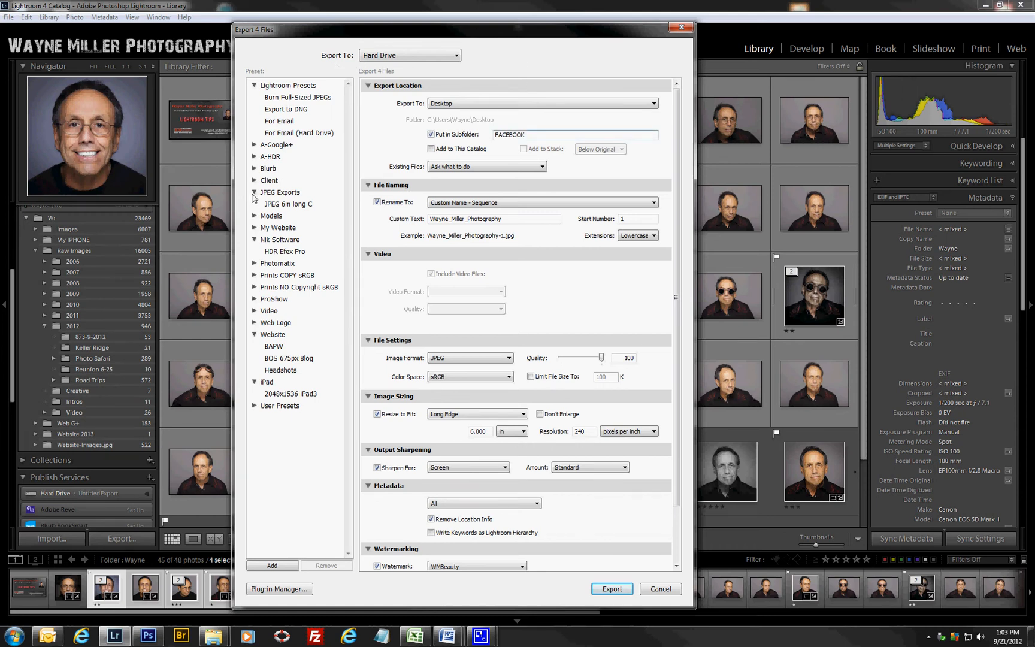
pyautogui.click(255, 192)
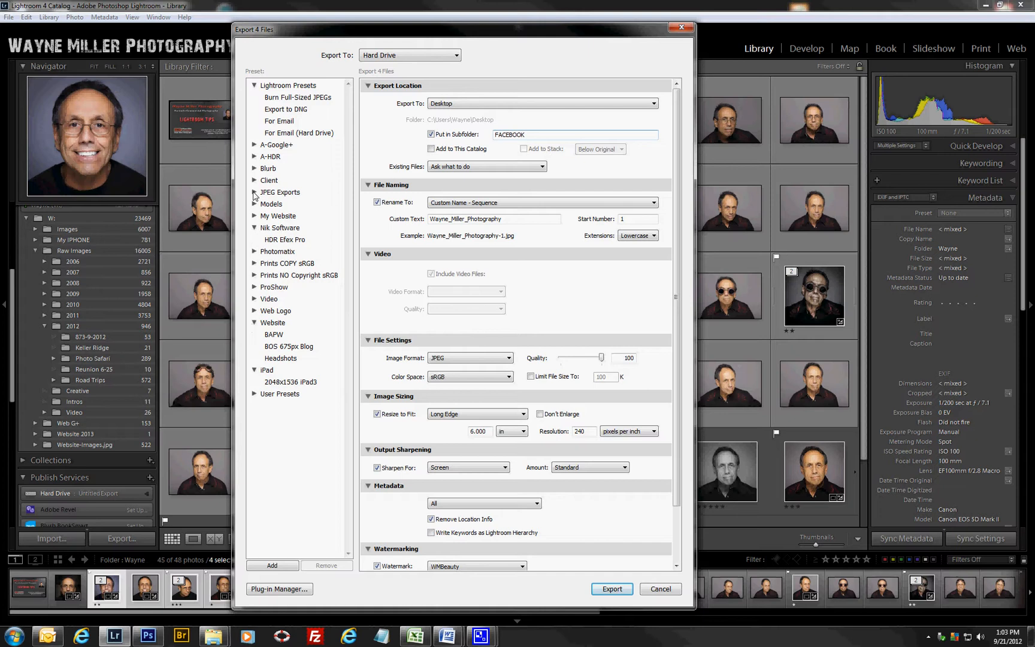
pyautogui.click(281, 192)
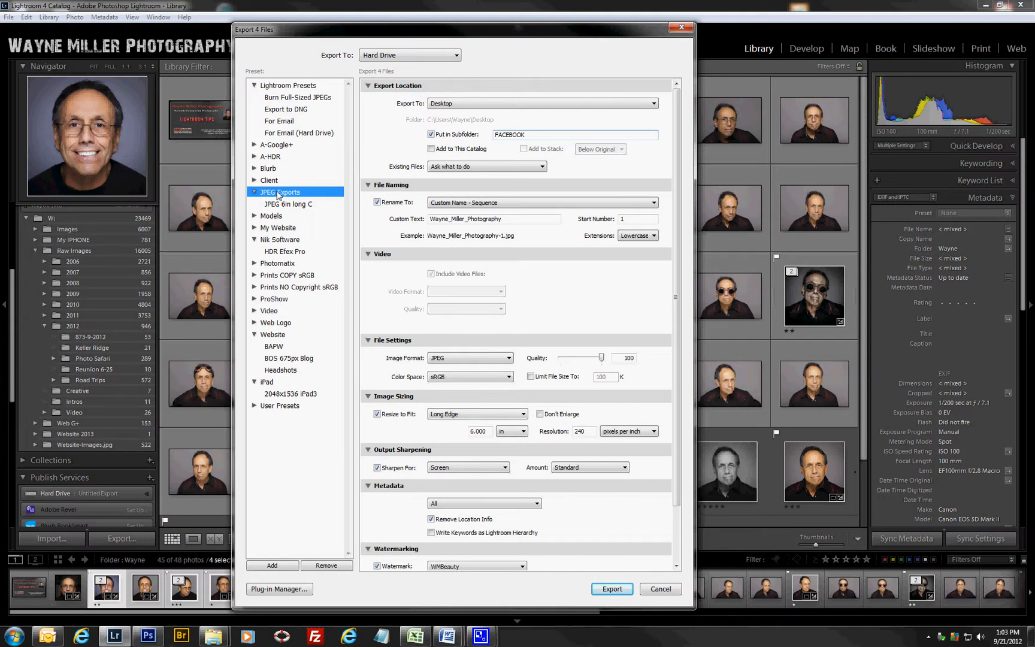
pyautogui.moveTo(458, 60)
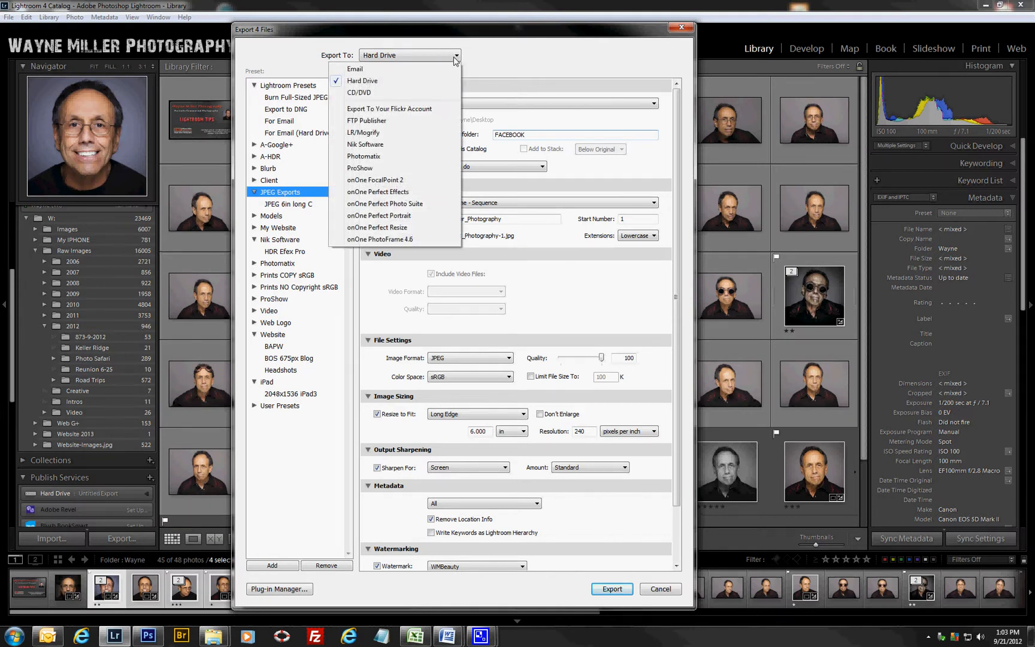
pyautogui.moveTo(385, 159)
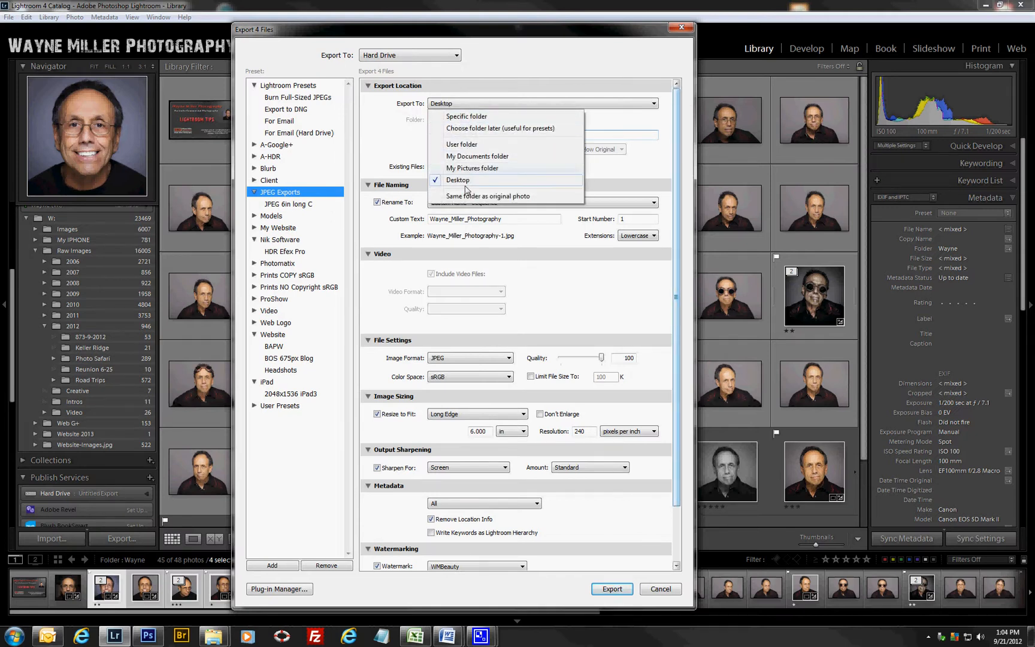
pyautogui.moveTo(500, 128)
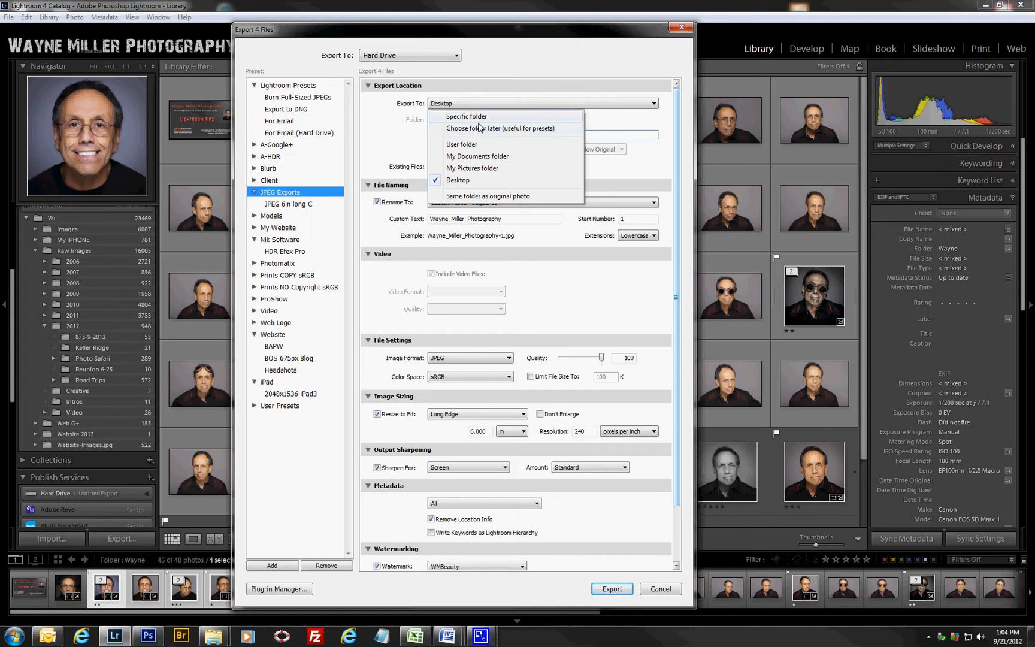
pyautogui.moveTo(486, 180)
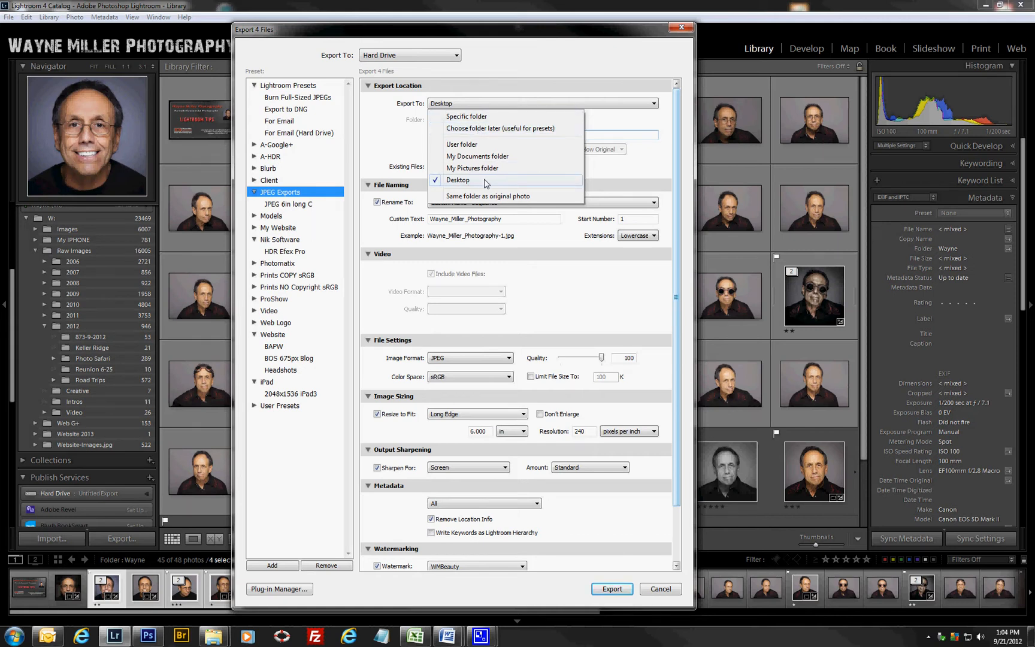
# Step: Keep the Desktop as destination with output into a FACEBOOK subfolder
pyautogui.click(458, 180)
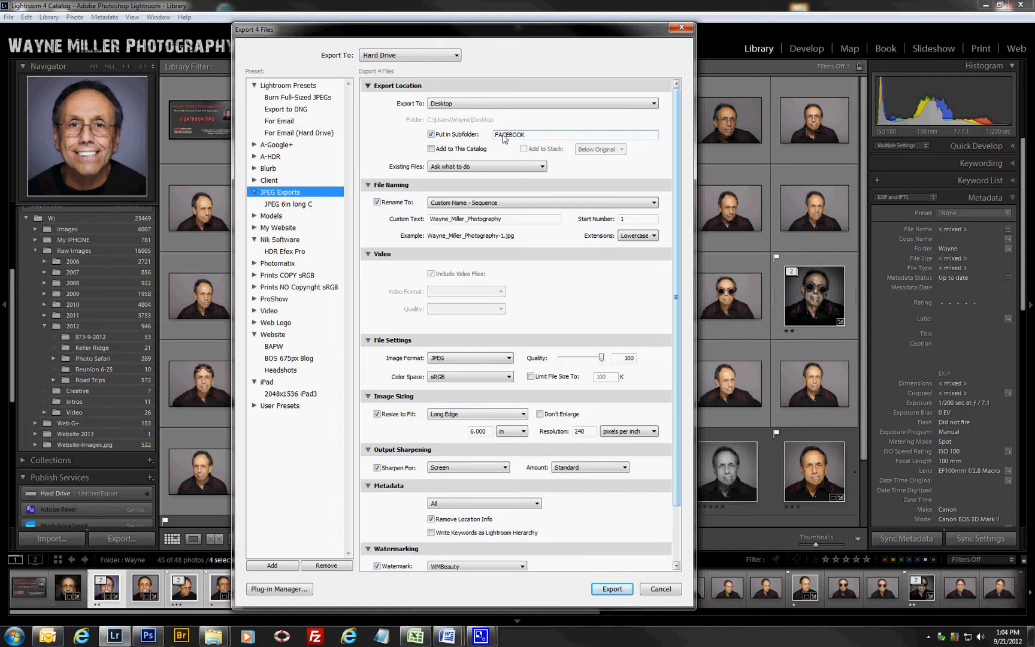
pyautogui.click(432, 134)
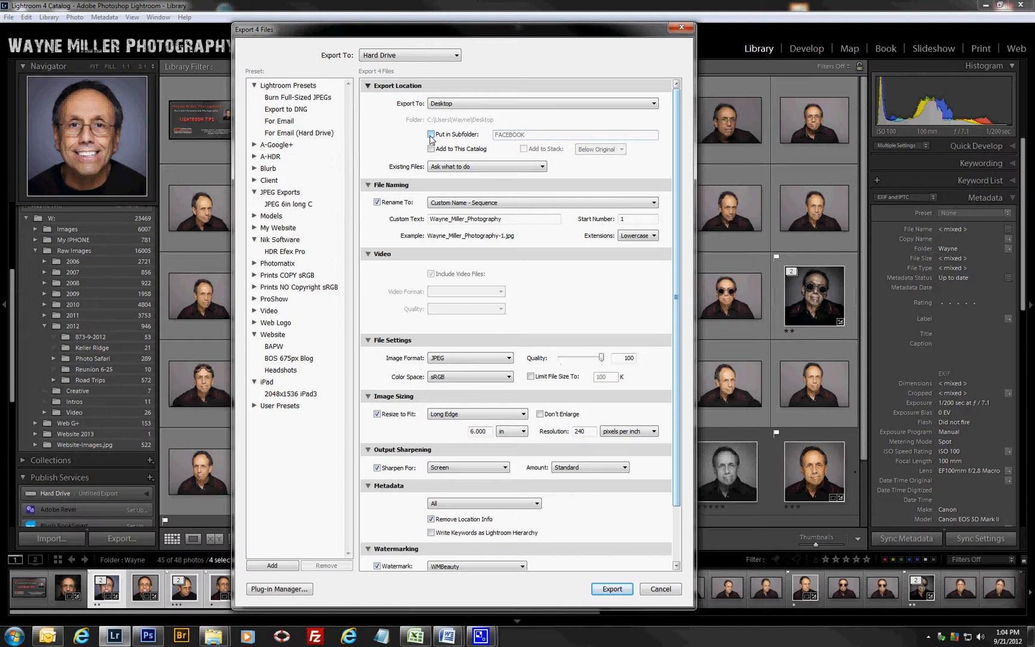
pyautogui.click(431, 135)
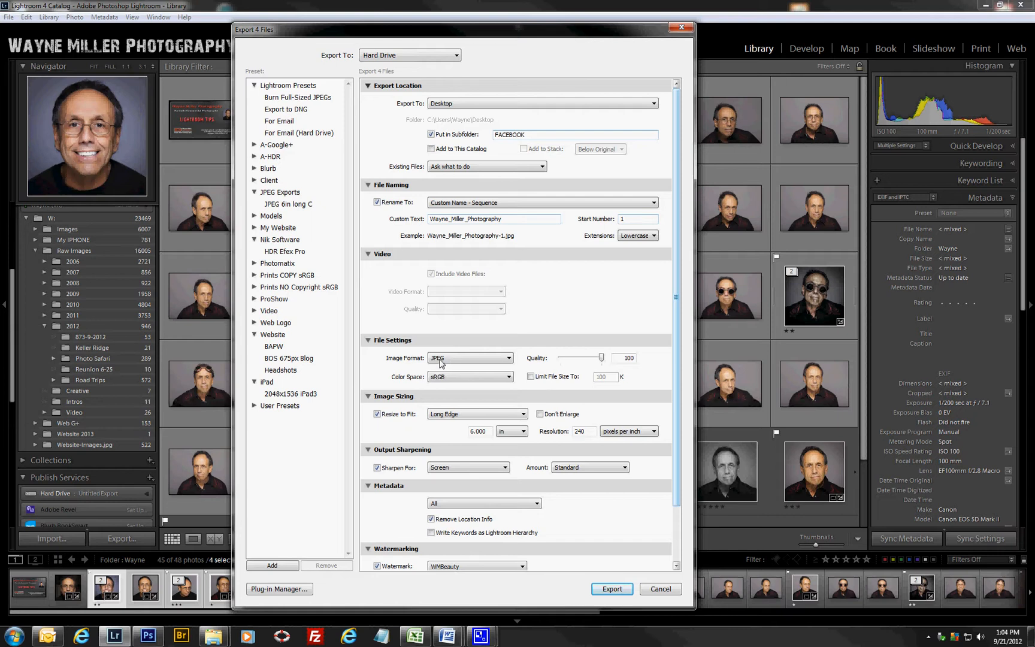
pyautogui.moveTo(452, 381)
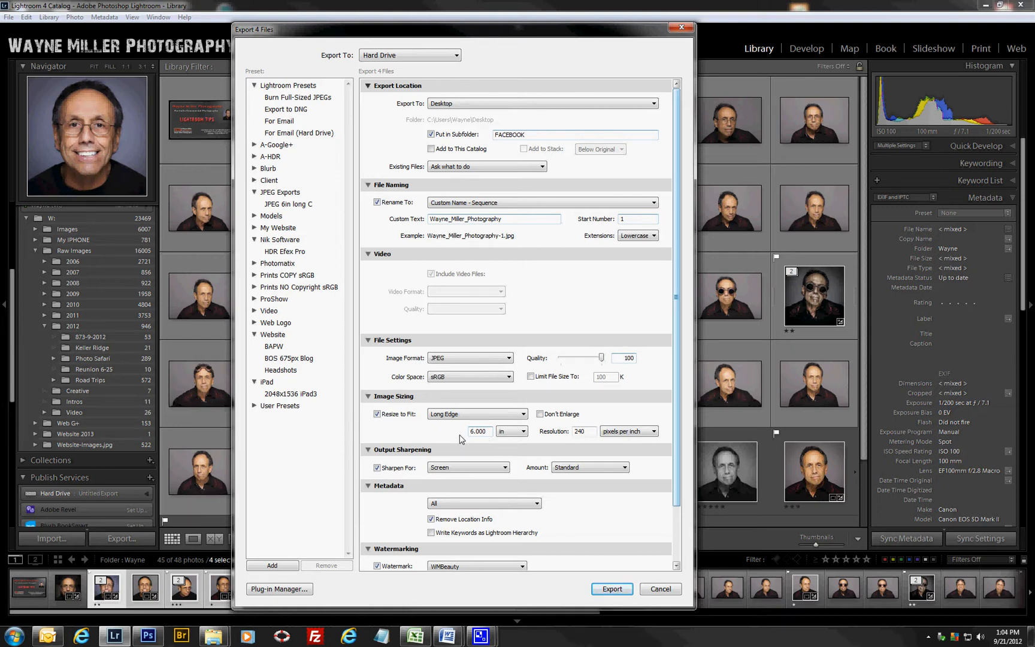
pyautogui.moveTo(463, 439)
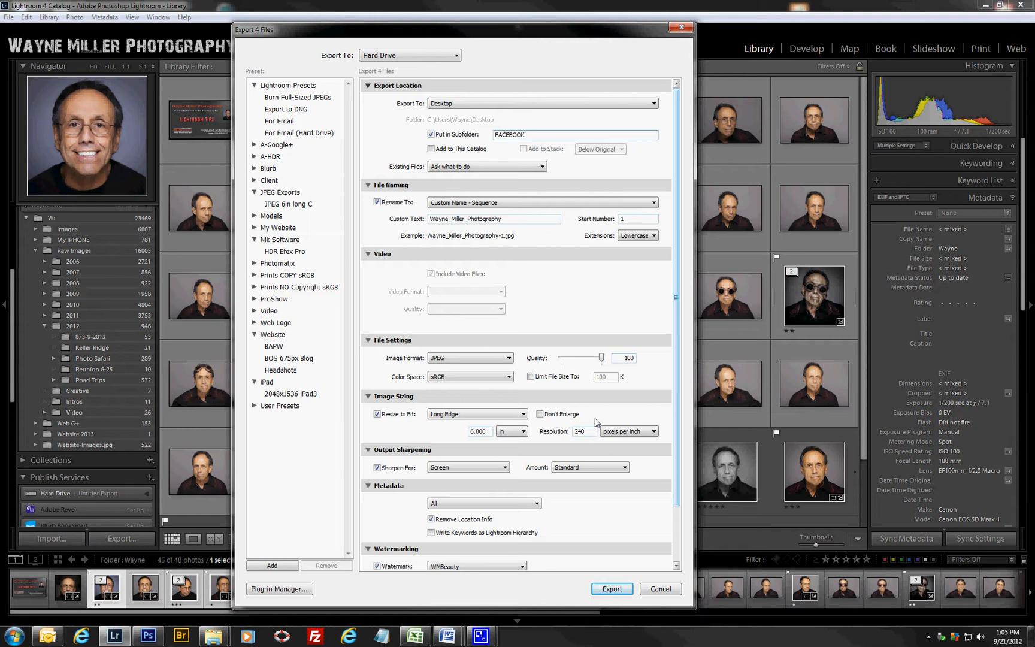
pyautogui.moveTo(490, 469)
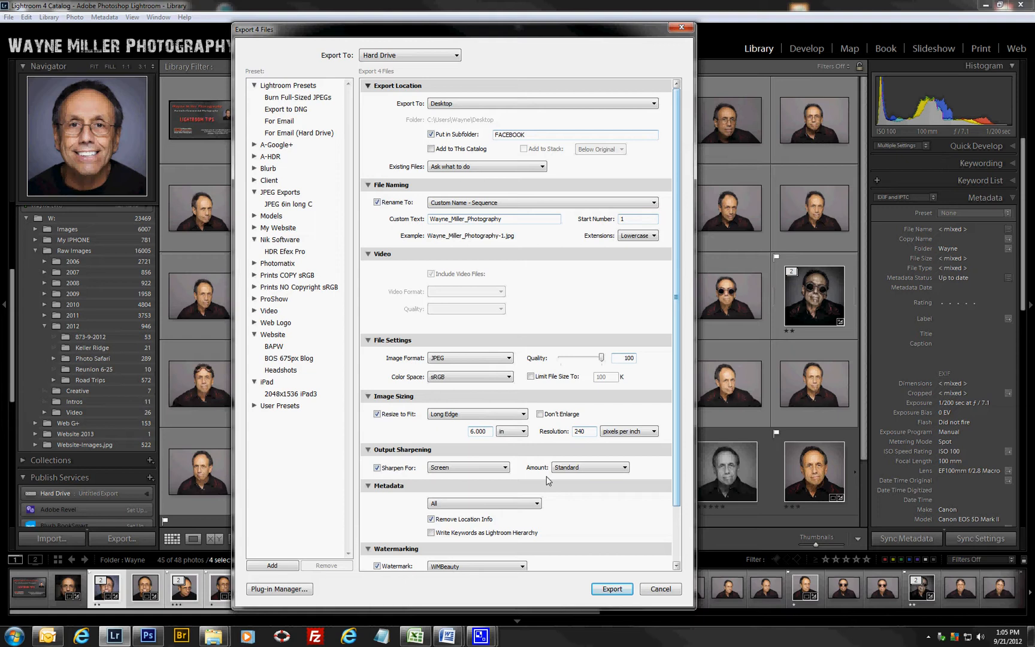
pyautogui.moveTo(443, 508)
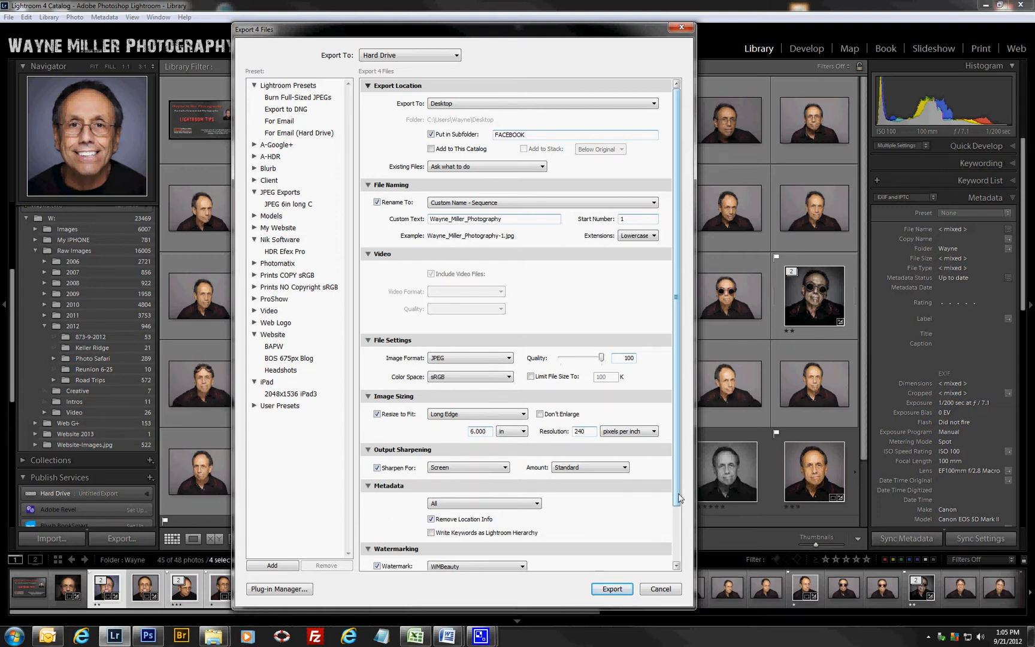
# Step: Reach the Watermarking section and launch the Watermark Editor
pyautogui.scroll(-3)
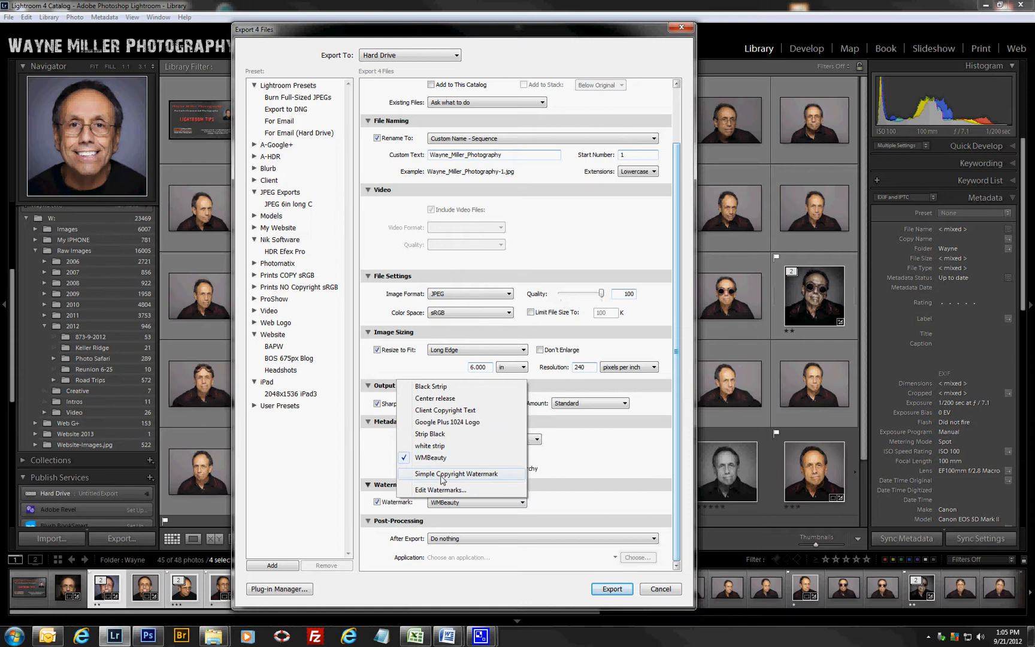
pyautogui.click(440, 489)
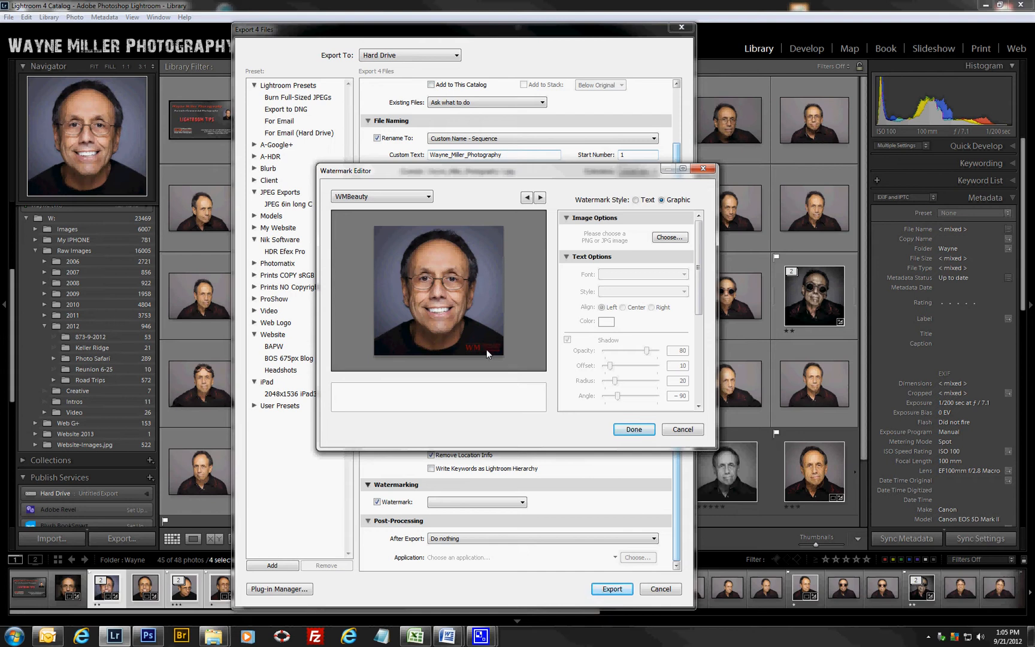
pyautogui.moveTo(494, 351)
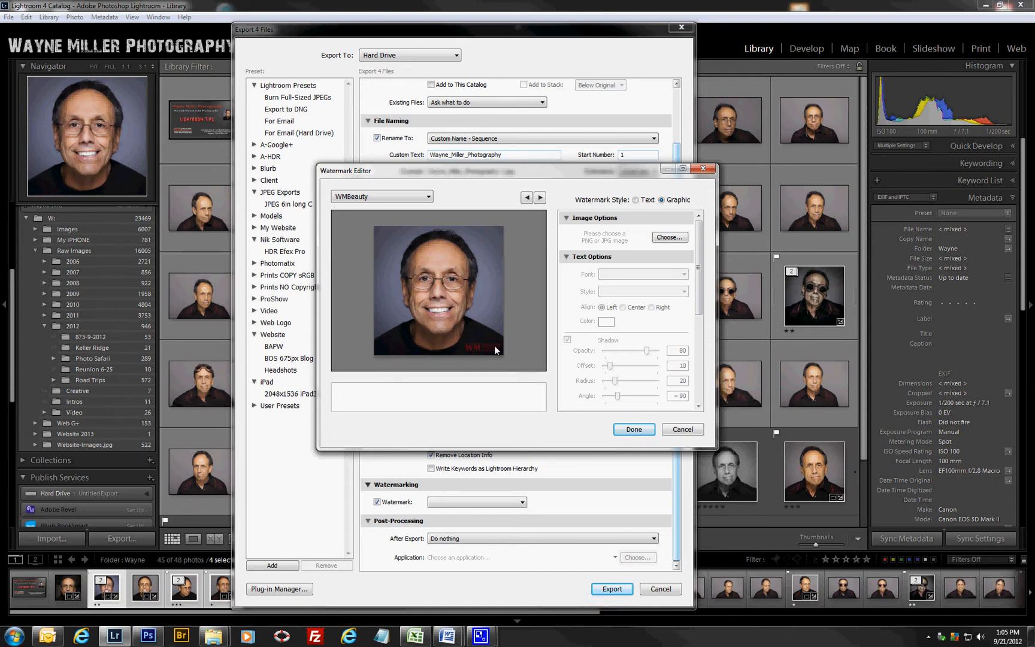
pyautogui.moveTo(472, 354)
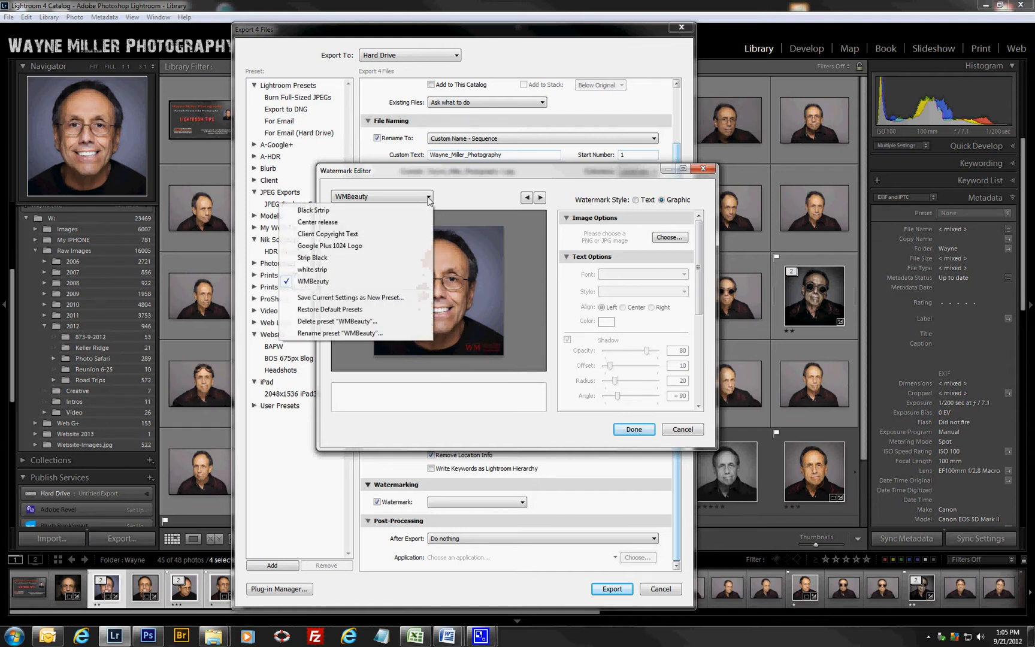
# Step: Load the WMBeauty watermark preset after briefly trying Center release
pyautogui.click(314, 210)
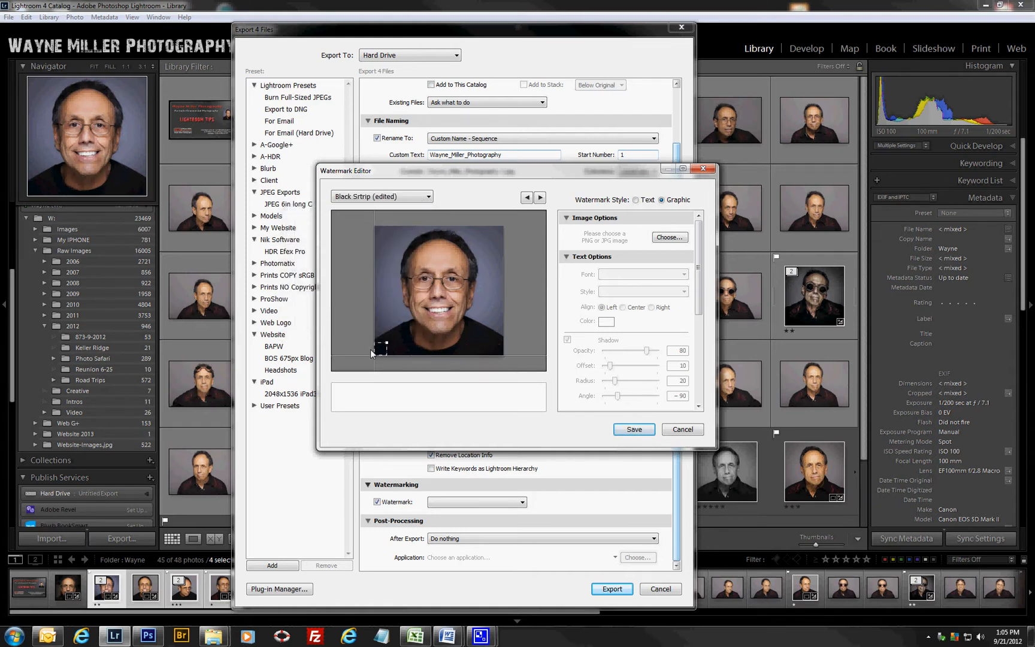
pyautogui.click(381, 196)
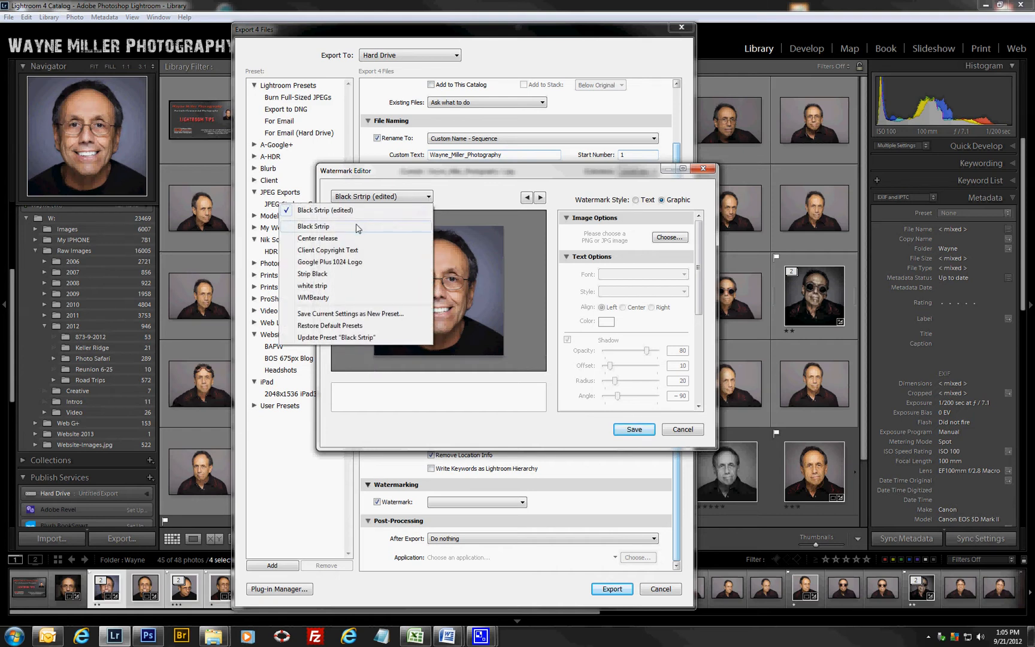
pyautogui.click(318, 239)
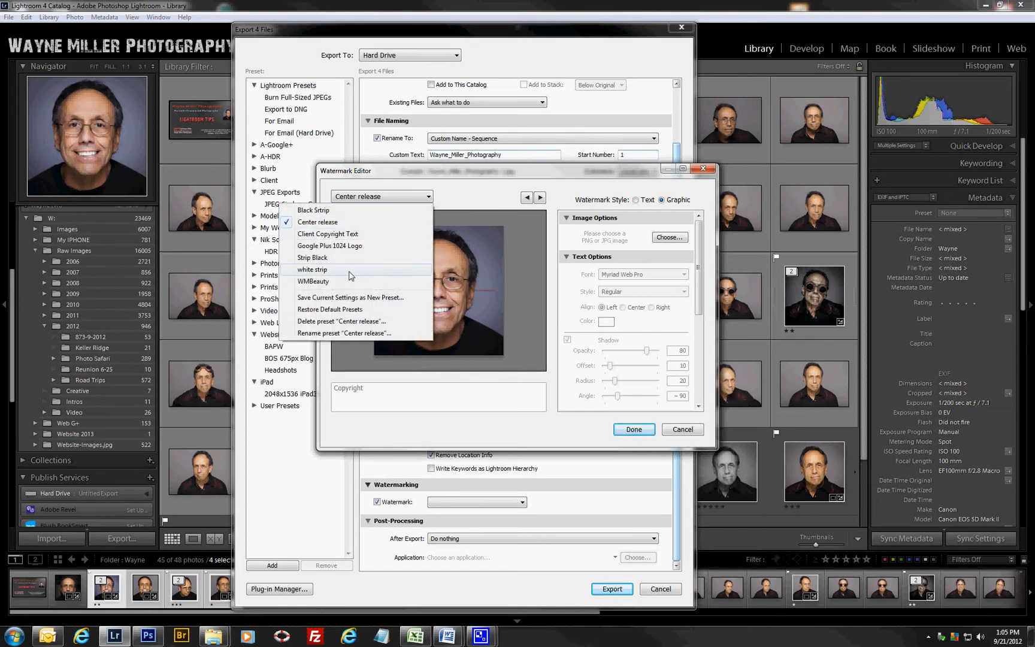
pyautogui.click(314, 282)
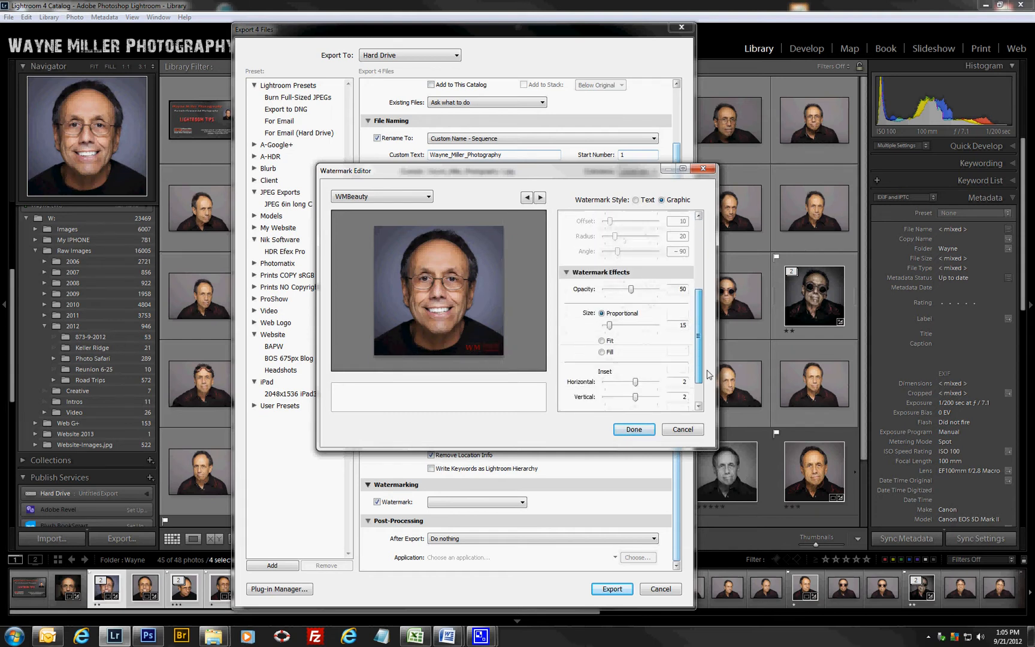
# Step: Review the Watermark Effects and try adjusting the opacity
pyautogui.scroll(-3)
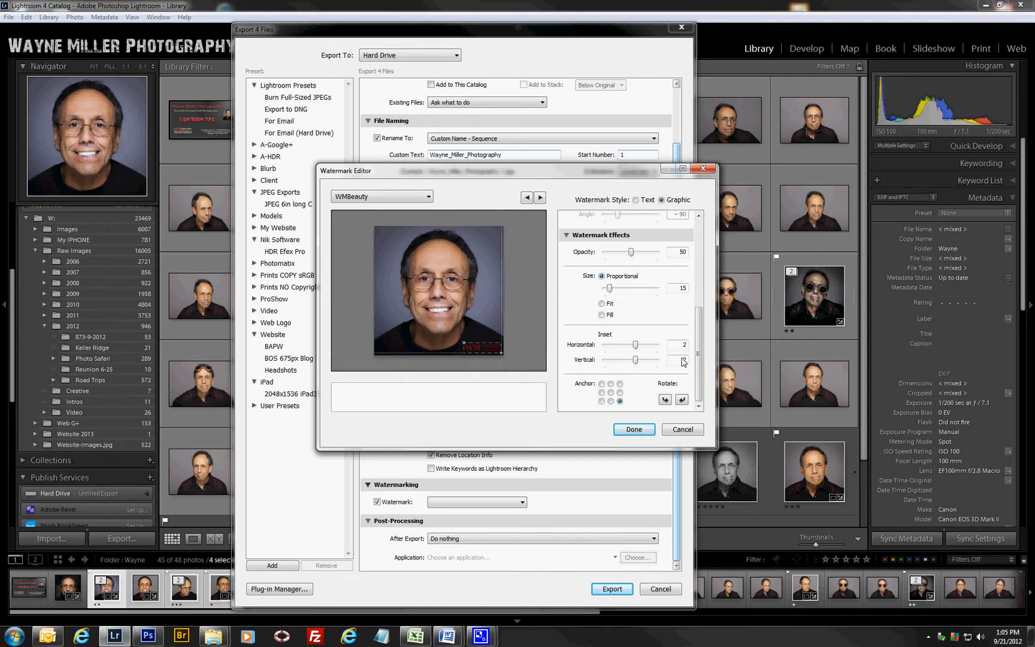
pyautogui.click(663, 200)
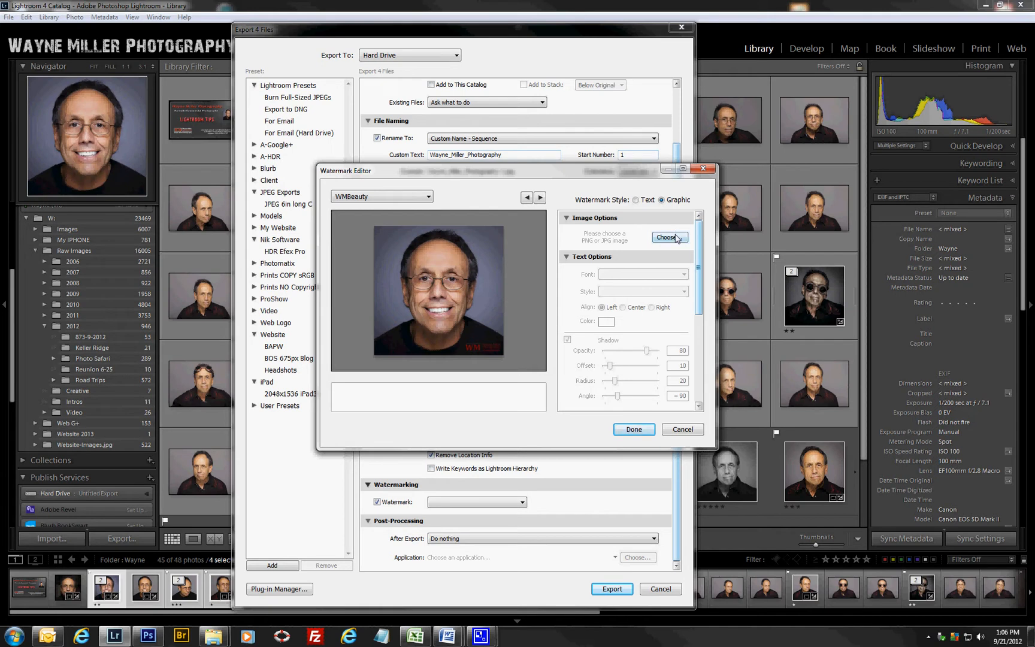
pyautogui.moveTo(686, 287)
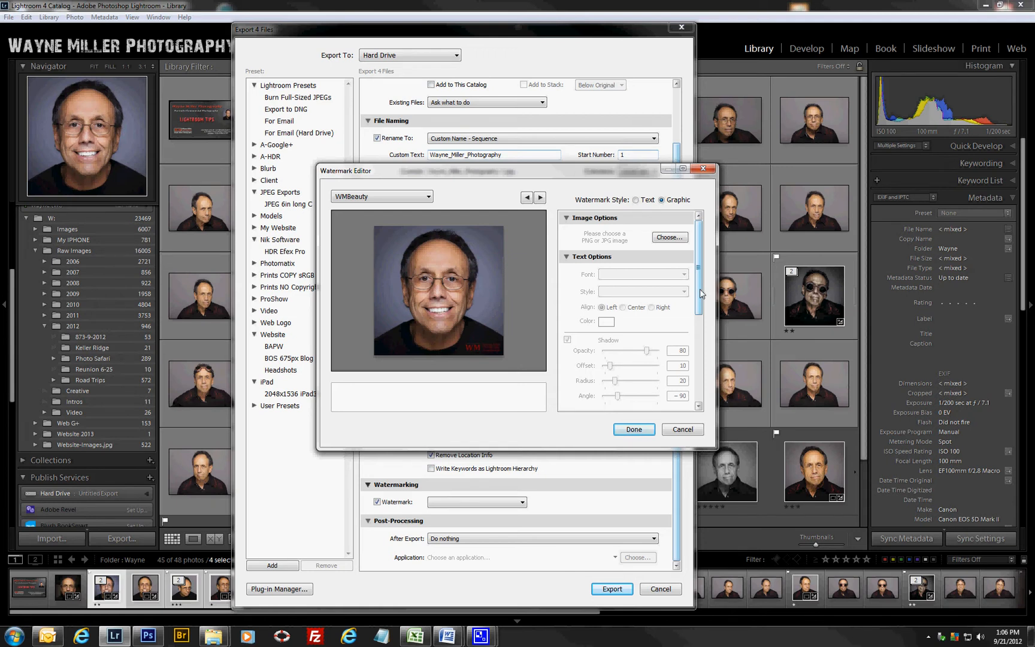
pyautogui.scroll(-3)
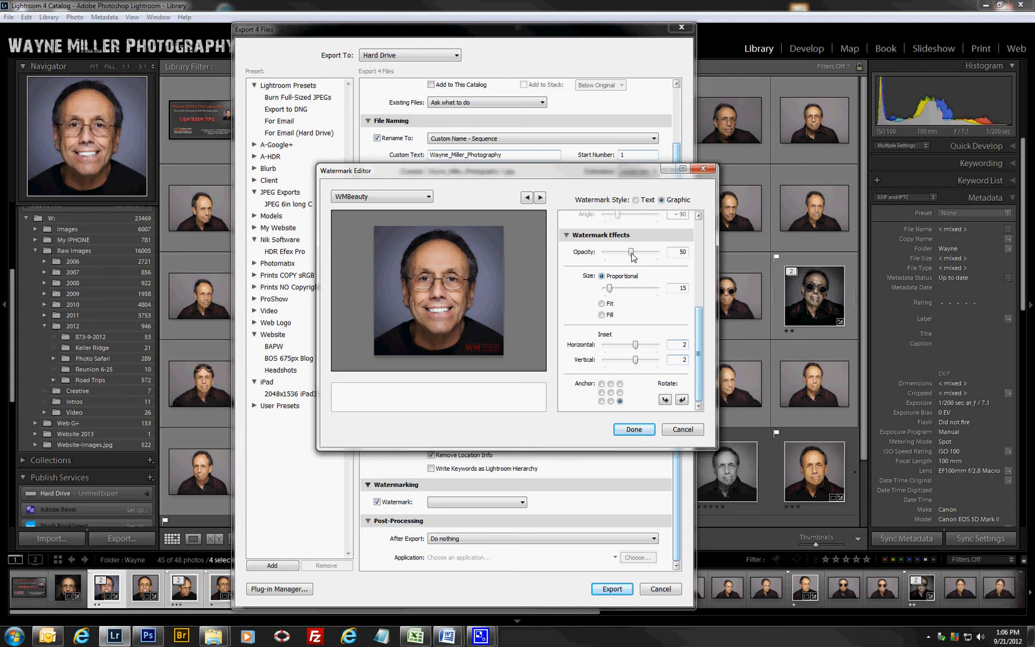
pyautogui.moveTo(631, 253); pyautogui.dragTo(649, 253)
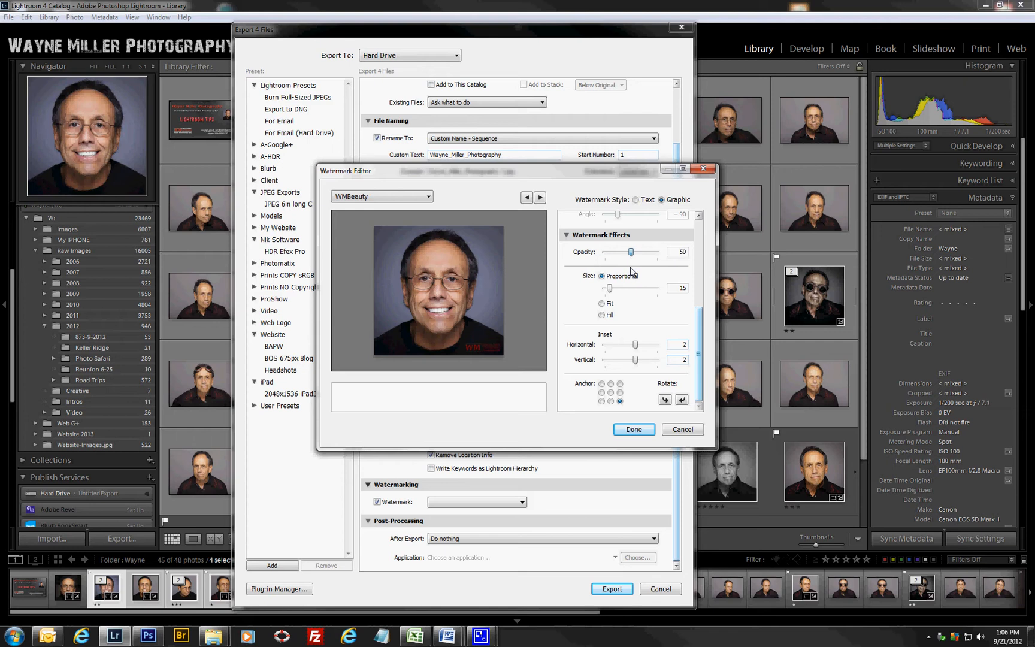
pyautogui.moveTo(632, 306)
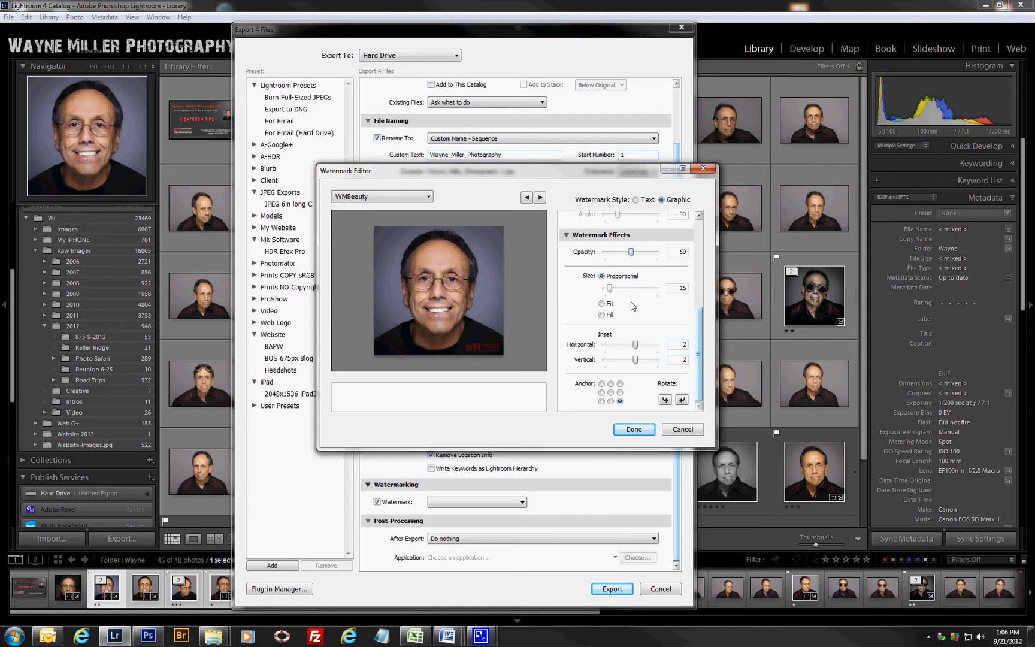
pyautogui.moveTo(635, 304)
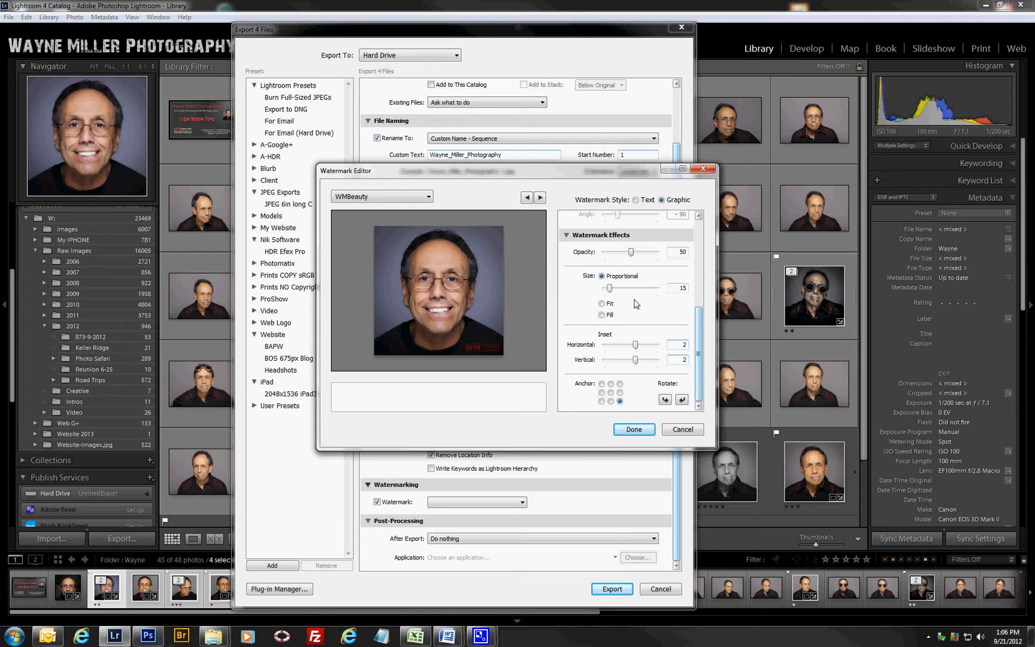
pyautogui.moveTo(637, 305)
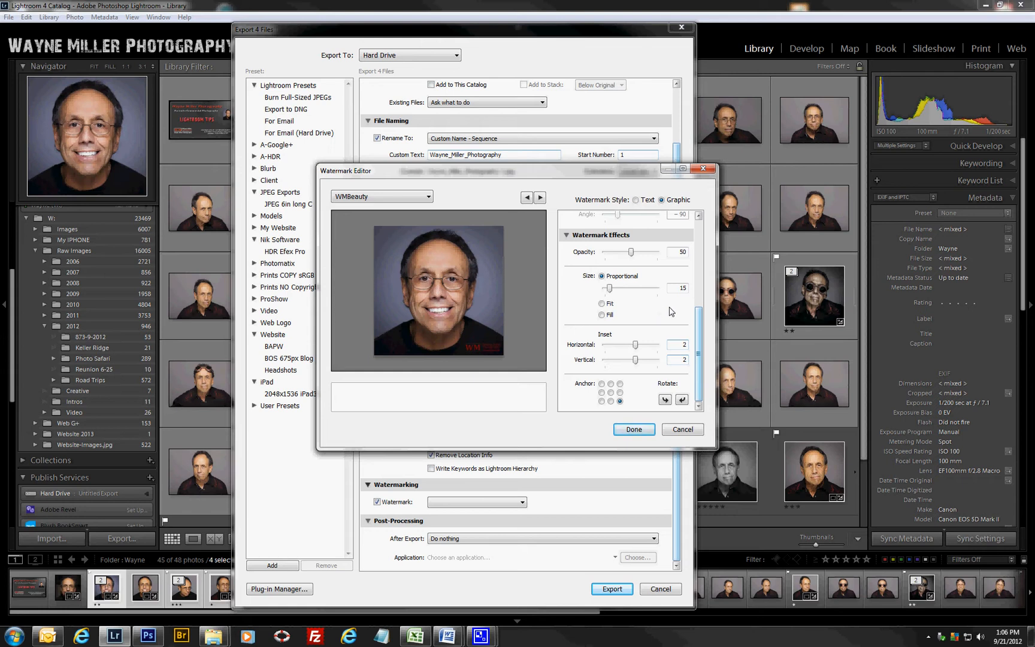
pyautogui.moveTo(601, 291)
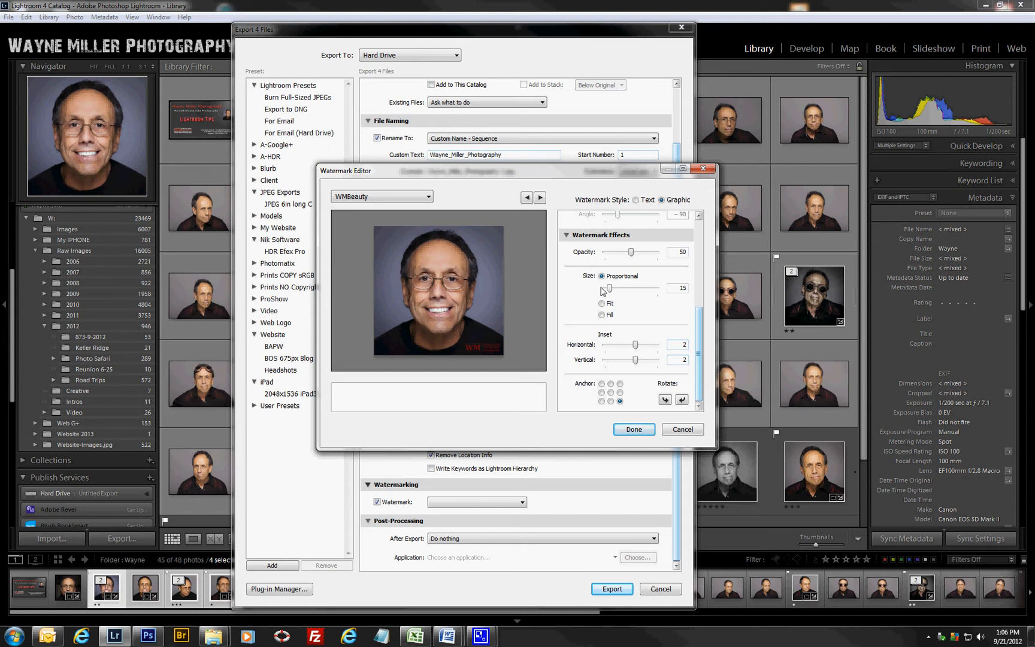
# Step: Set the watermark to proportional size 18, after trying 32, 24 and Fit
pyautogui.moveTo(608, 289); pyautogui.dragTo(617, 288)
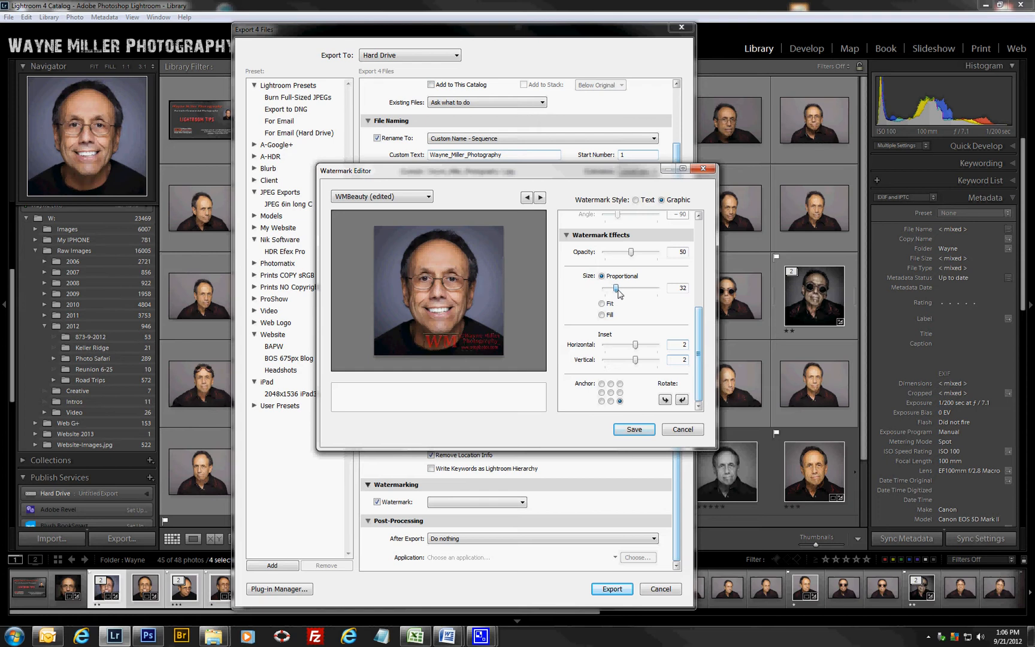
pyautogui.moveTo(616, 288); pyautogui.dragTo(613, 288)
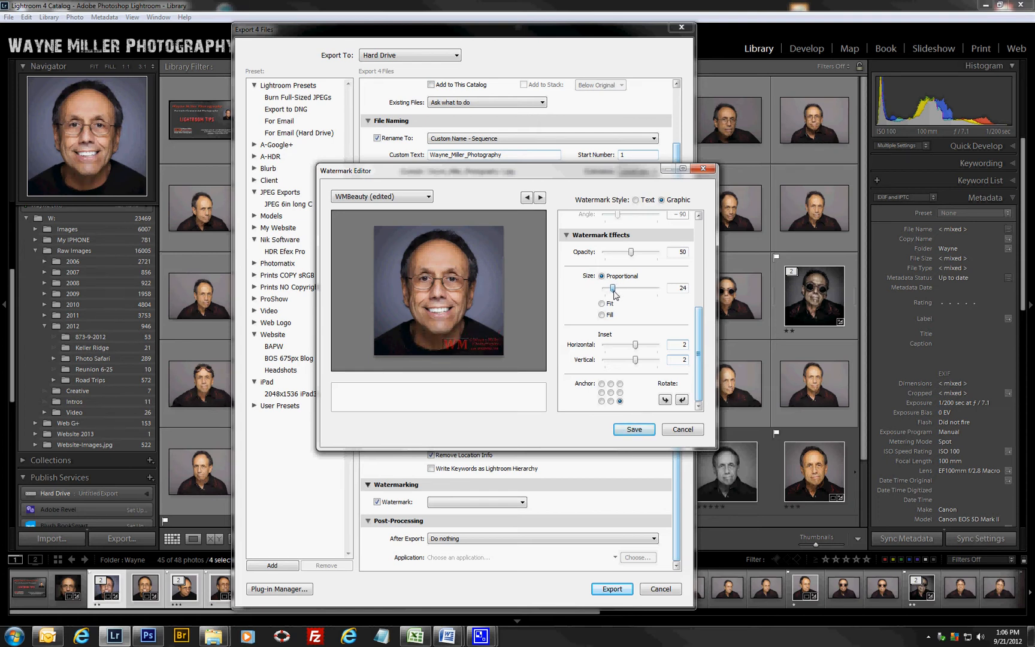
pyautogui.moveTo(614, 287); pyautogui.dragTo(611, 287)
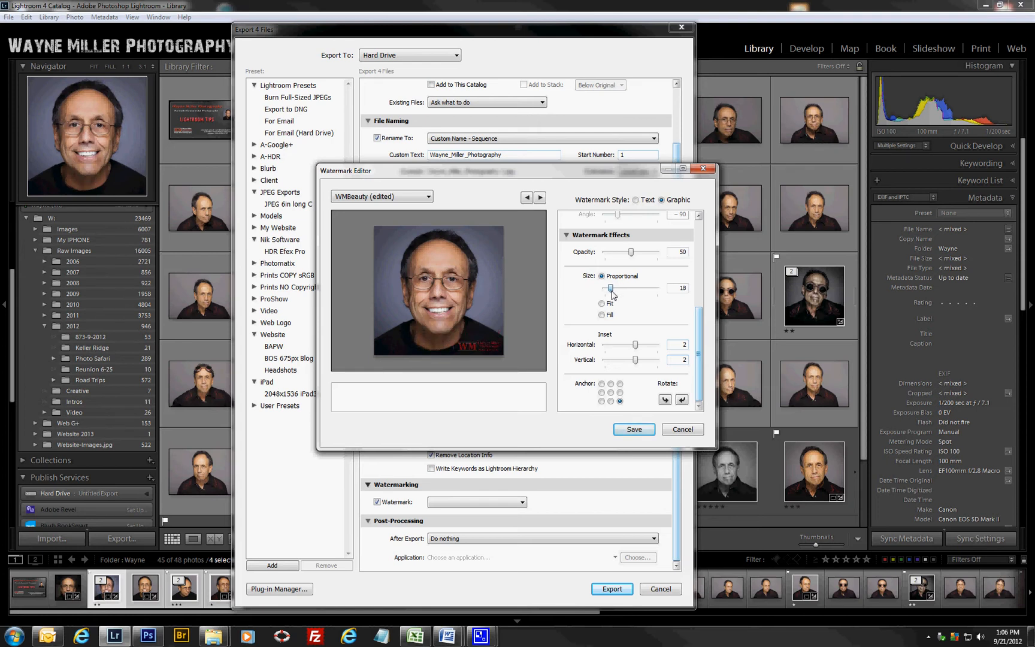
pyautogui.moveTo(631, 287); pyautogui.dragTo(610, 287)
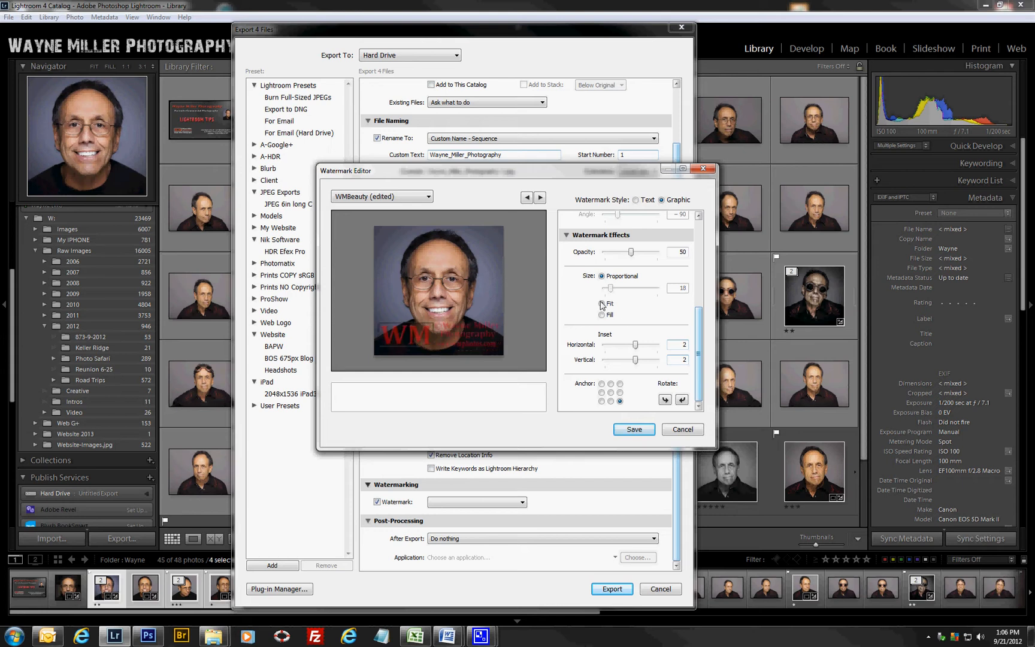
pyautogui.click(601, 315)
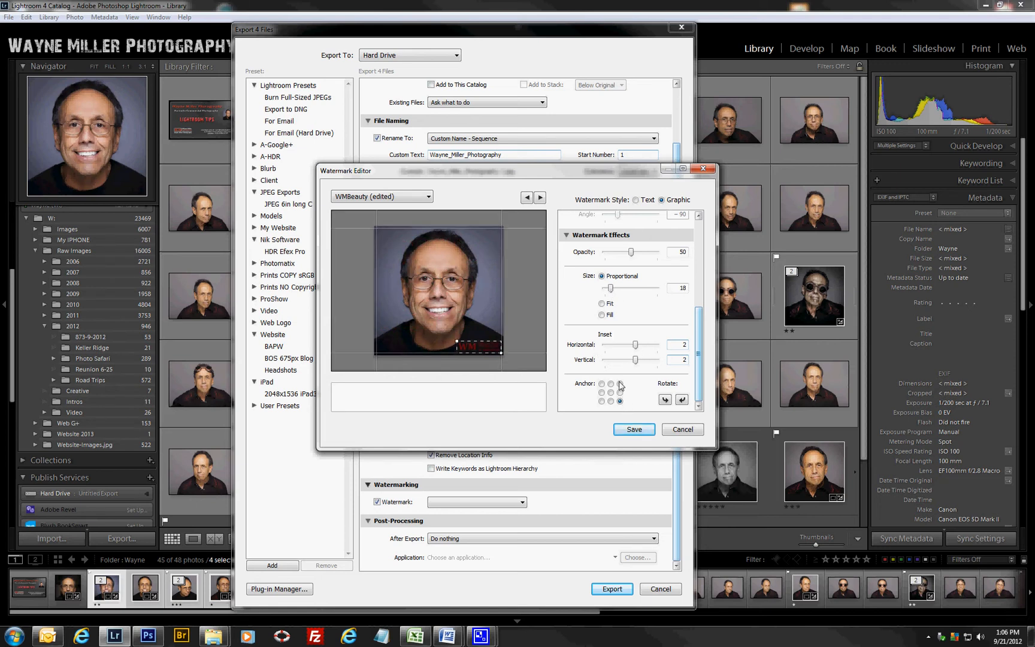
# Step: Try other anchor corners, return to bottom right, and raise the inset to 6
pyautogui.click(610, 384)
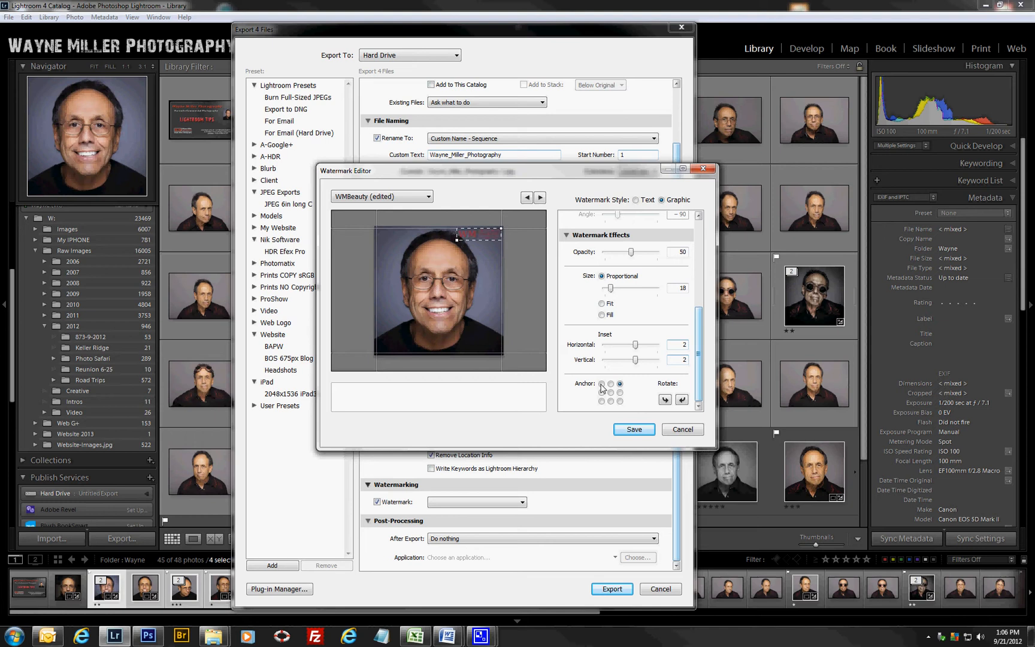
pyautogui.click(600, 401)
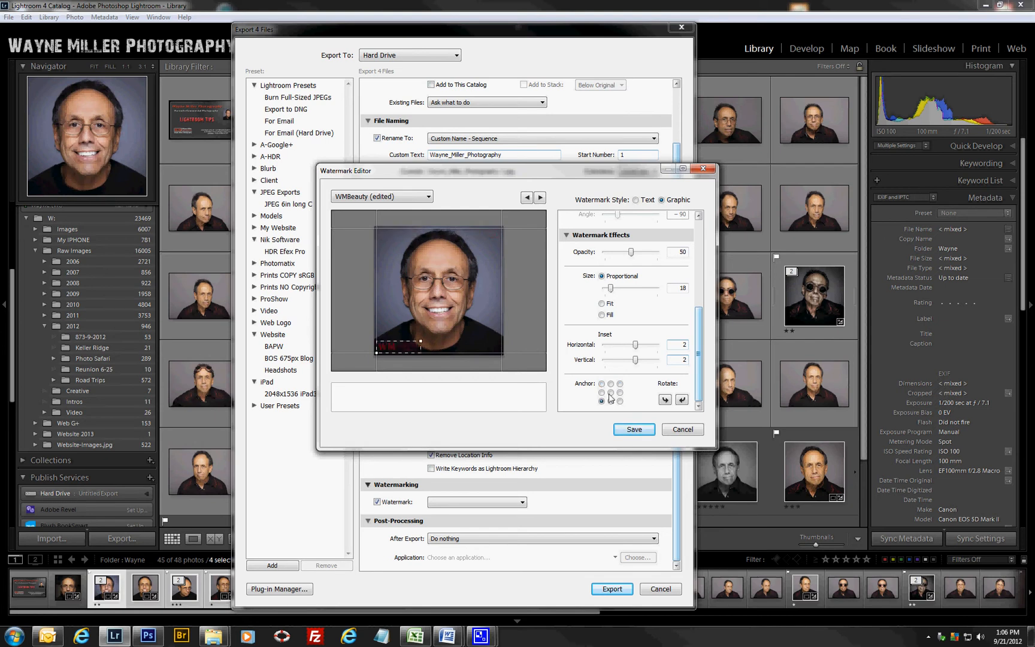
pyautogui.click(610, 393)
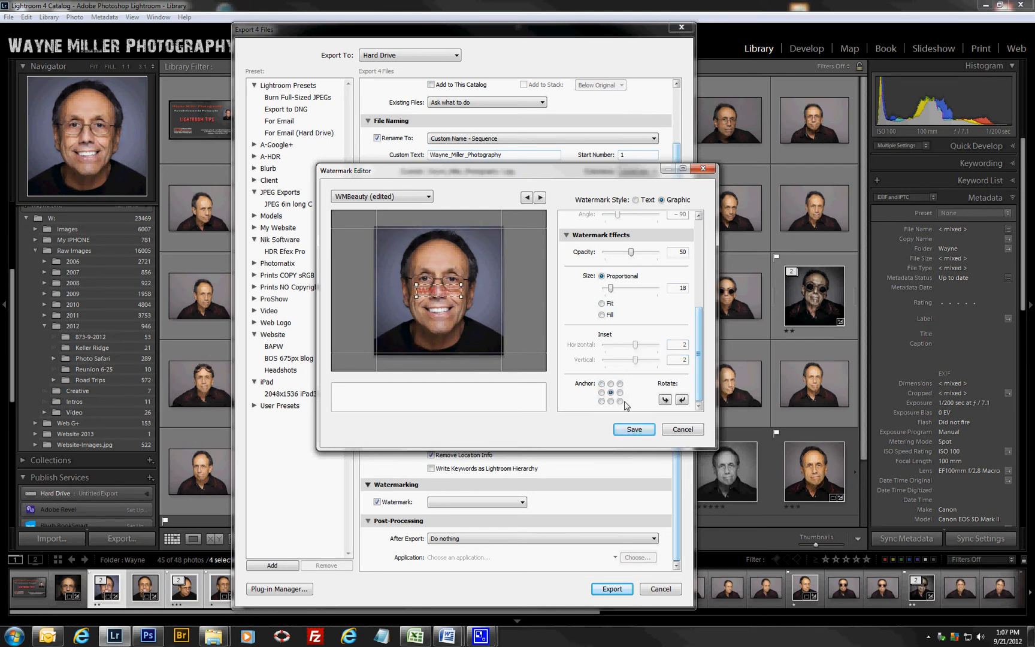
pyautogui.click(619, 400)
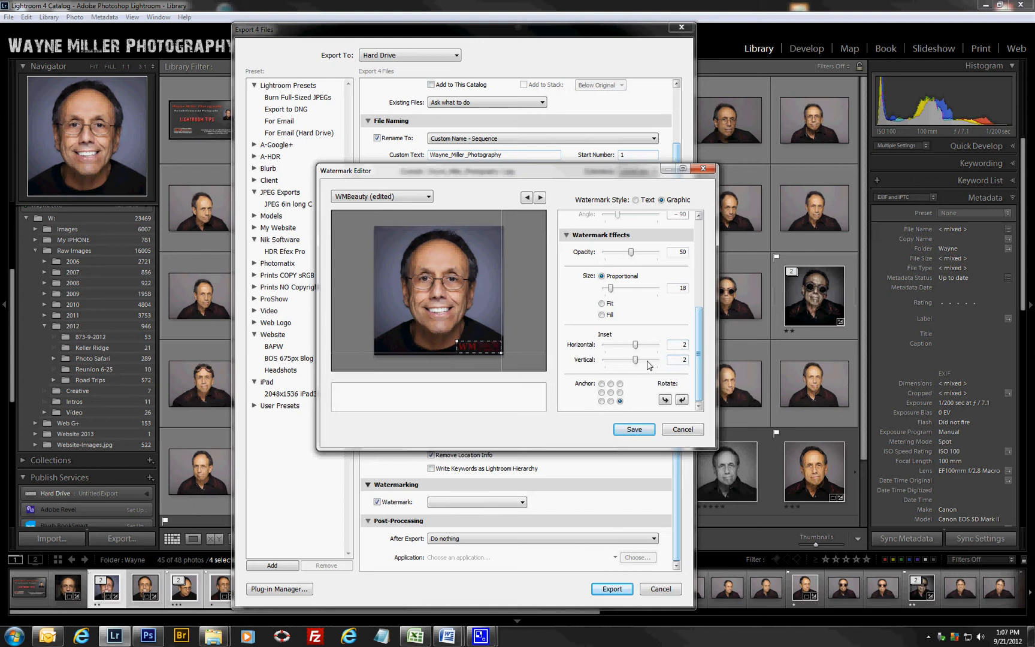
pyautogui.moveTo(635, 345); pyautogui.dragTo(645, 345)
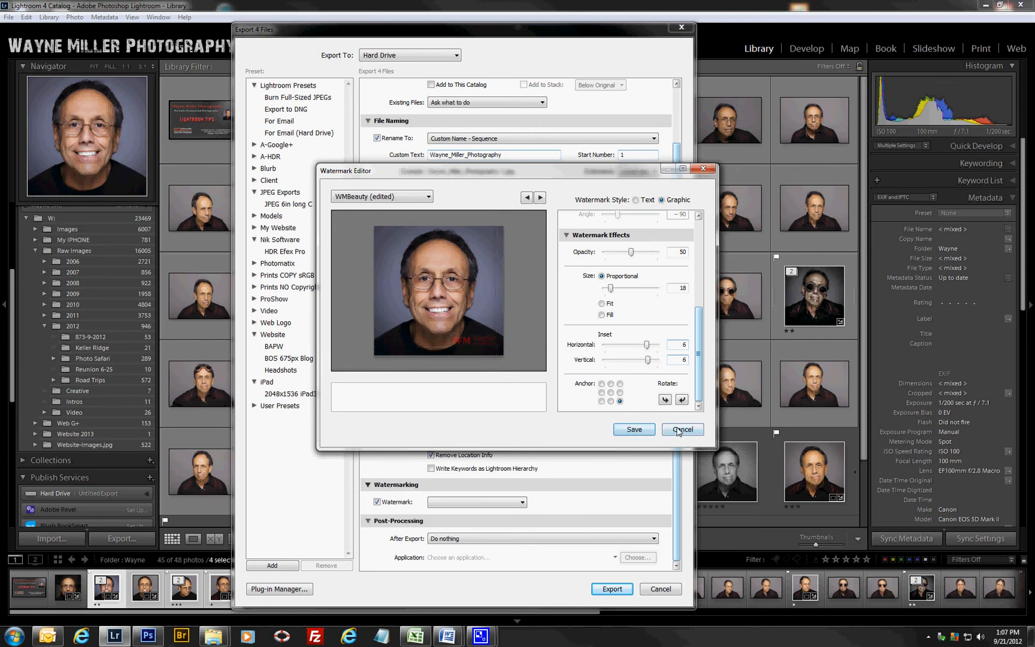
pyautogui.moveTo(633, 429)
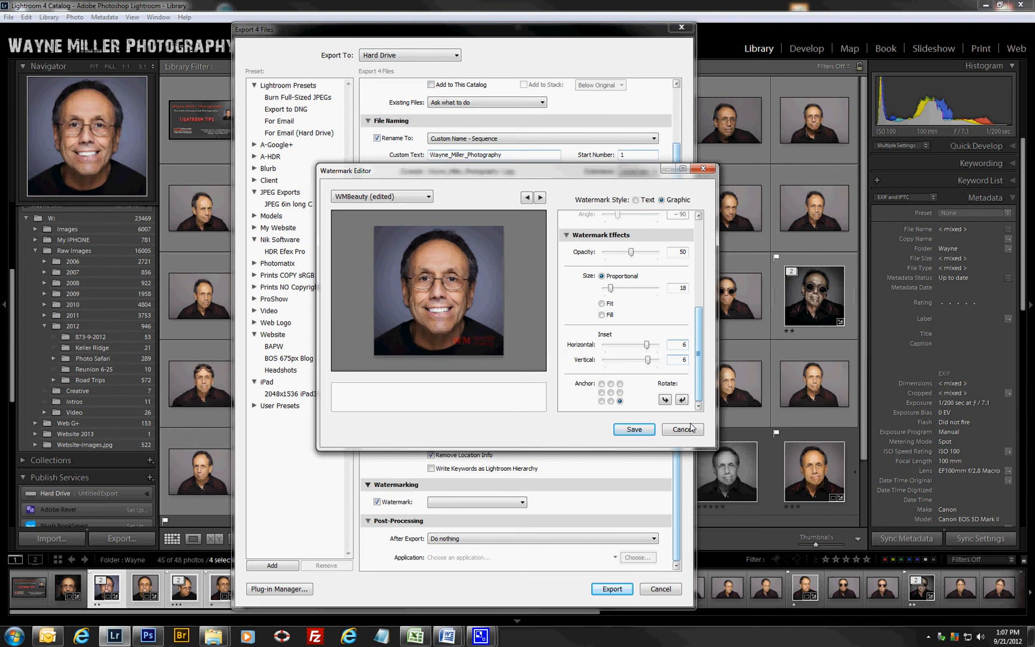
pyautogui.click(632, 429)
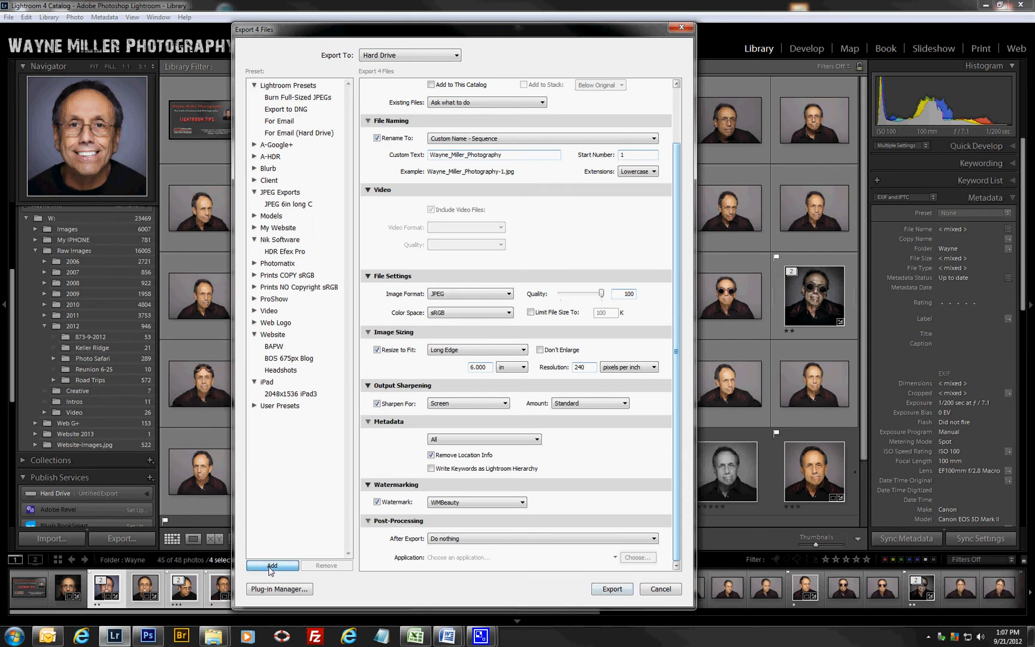
# Step: Create a new export preset named FACEBOOK in the JPEG Exports group
pyautogui.click(272, 566)
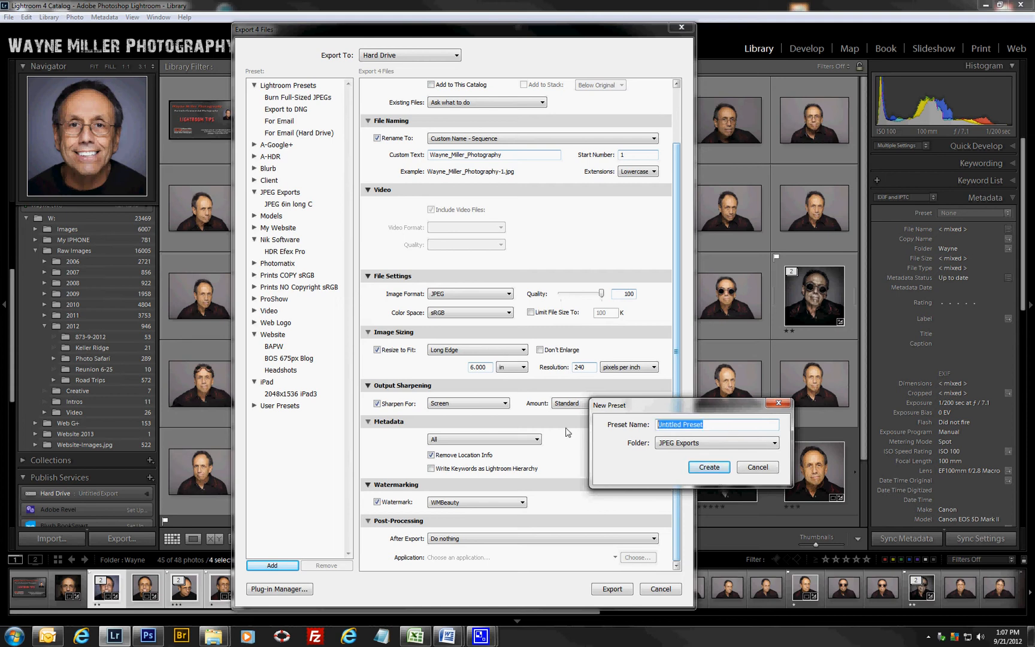
pyautogui.write('FACEBOOK')
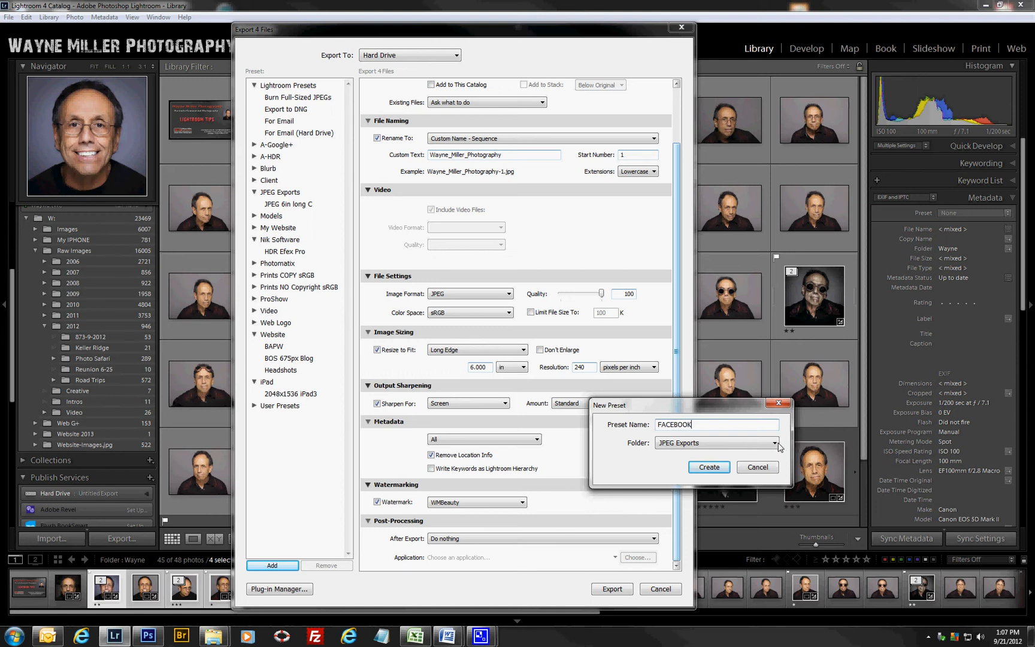
pyautogui.click(776, 443)
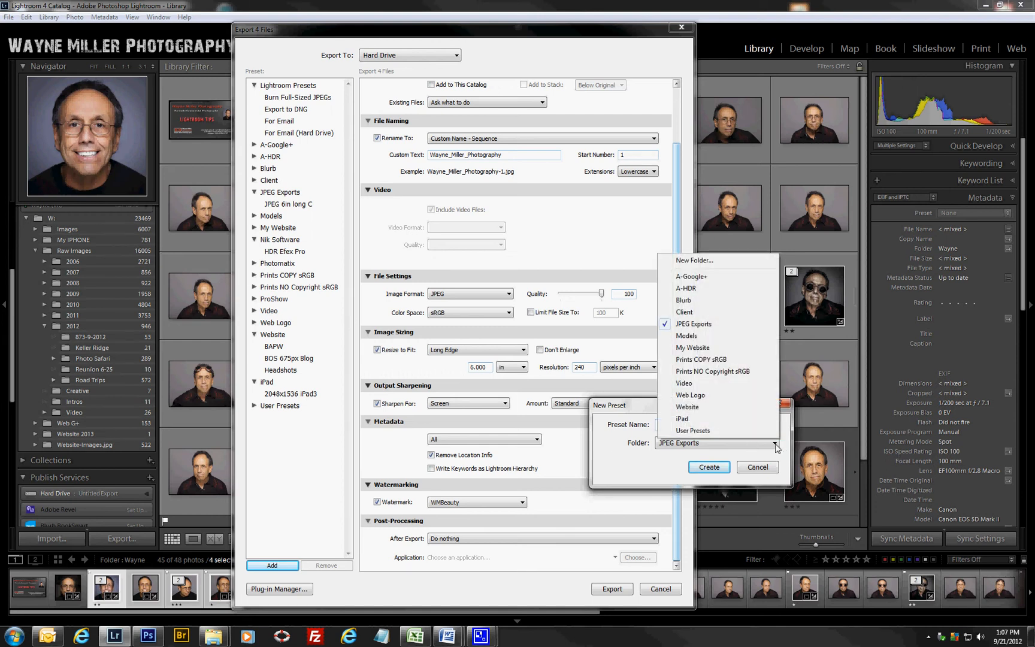
pyautogui.moveTo(695, 324)
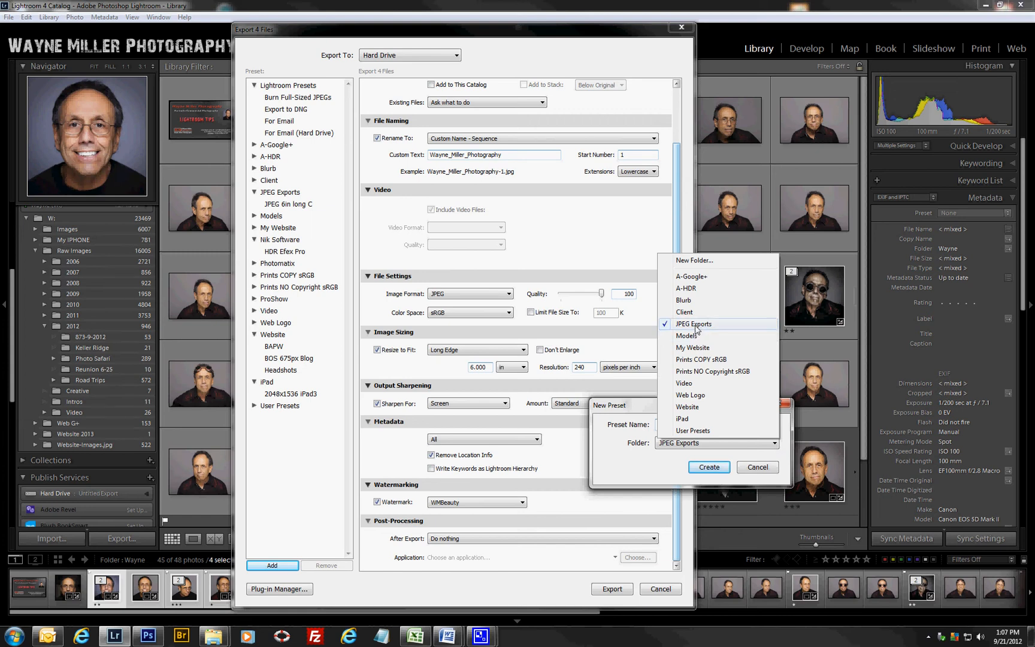
pyautogui.write('FACEBOOK')
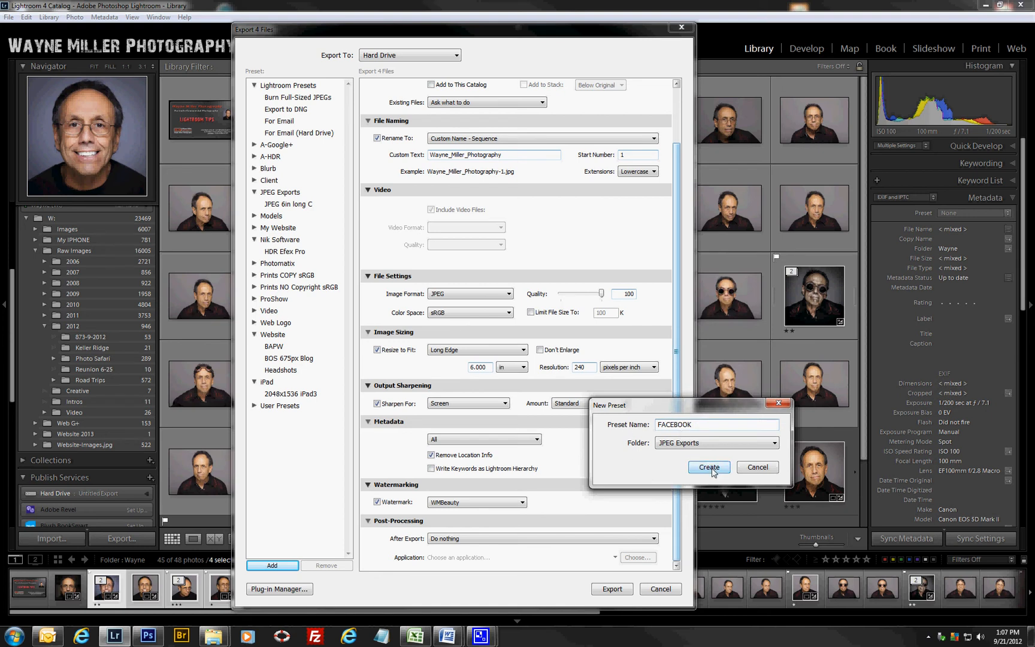
pyautogui.click(708, 467)
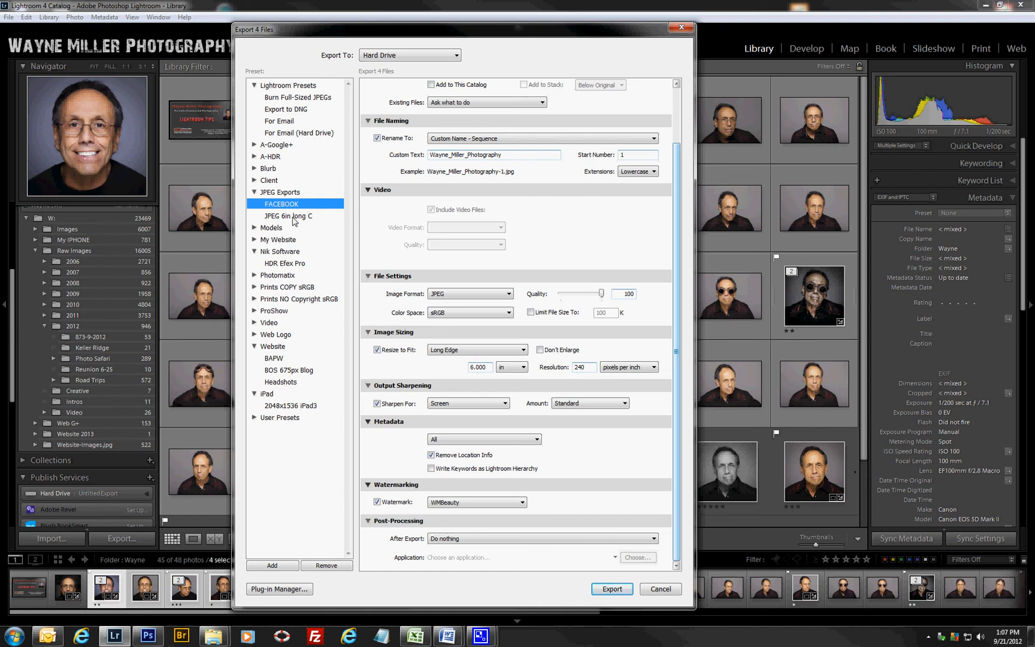
# Step: Compare other presets, then load the saved FACEBOOK preset
pyautogui.click(288, 215)
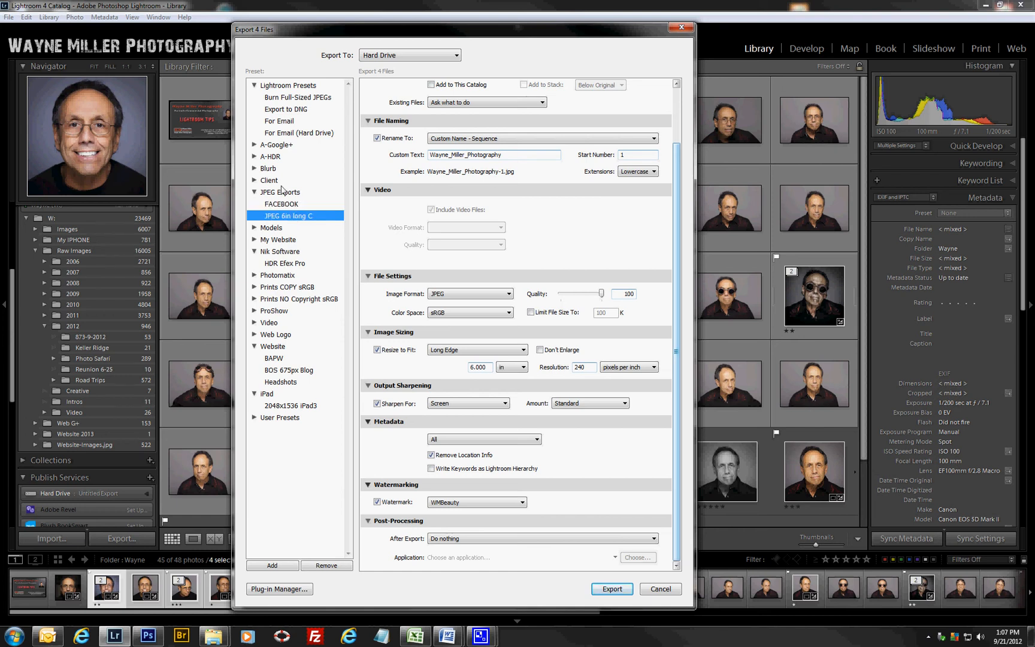
pyautogui.click(269, 157)
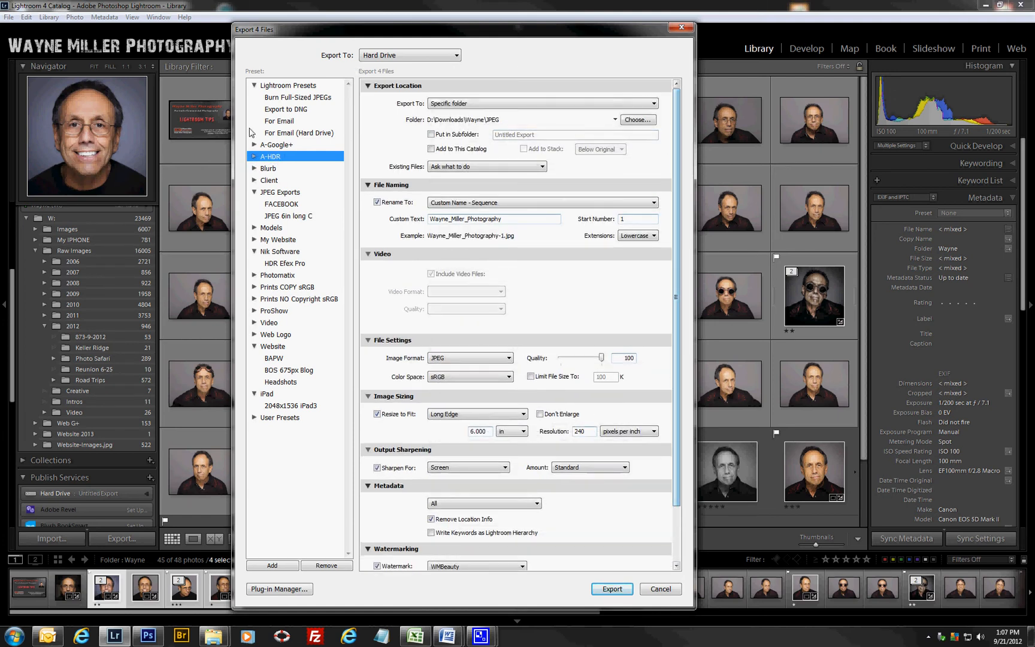
pyautogui.click(281, 204)
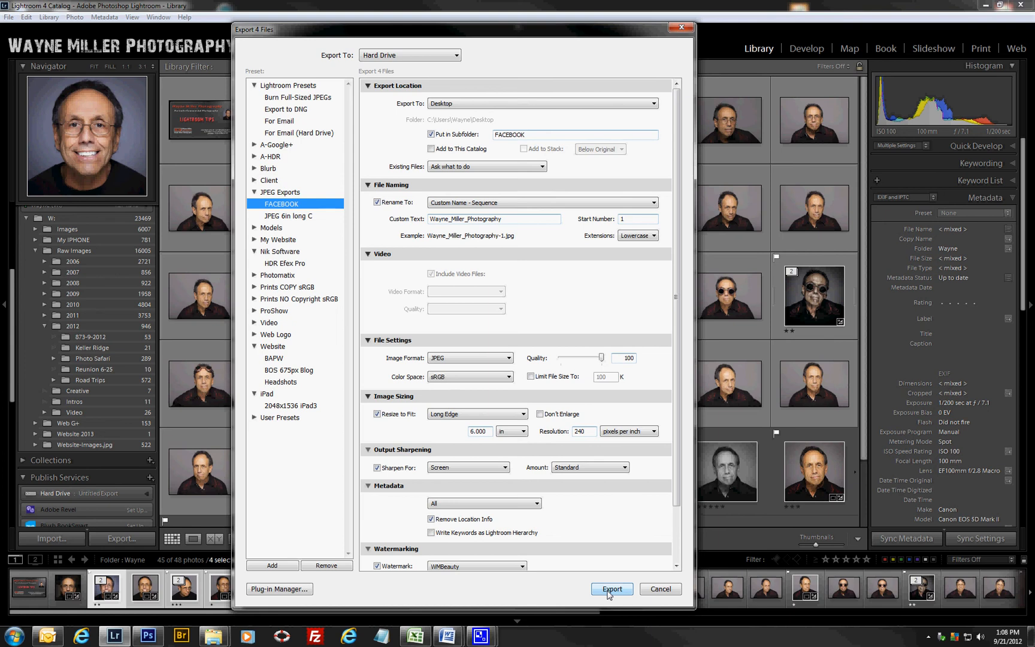
# Step: Export the four photos, using unique names for clashing files
pyautogui.click(611, 589)
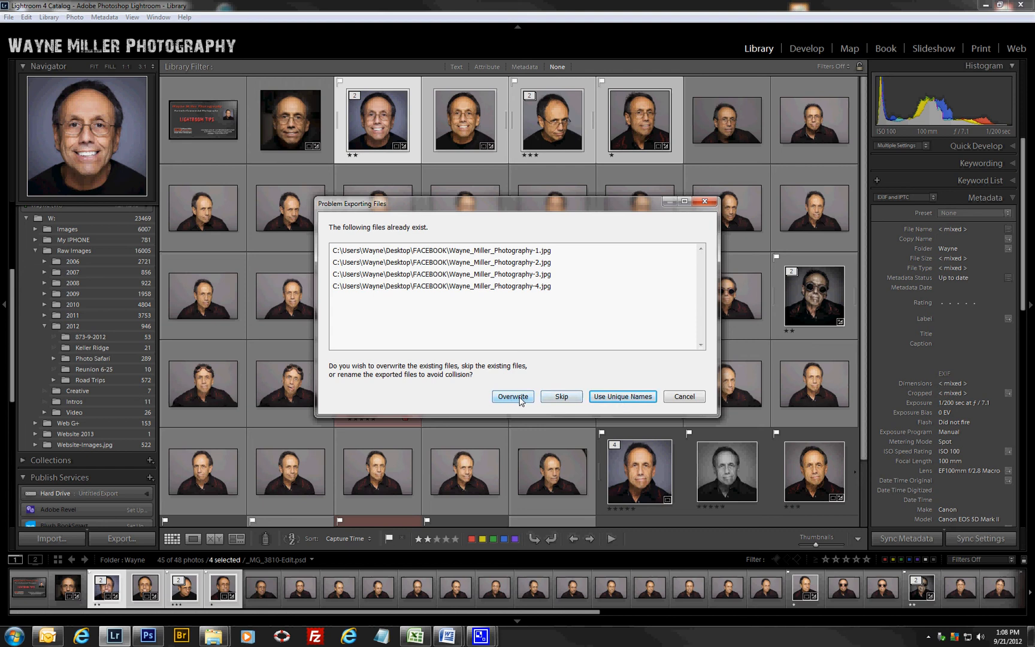
pyautogui.moveTo(622, 396)
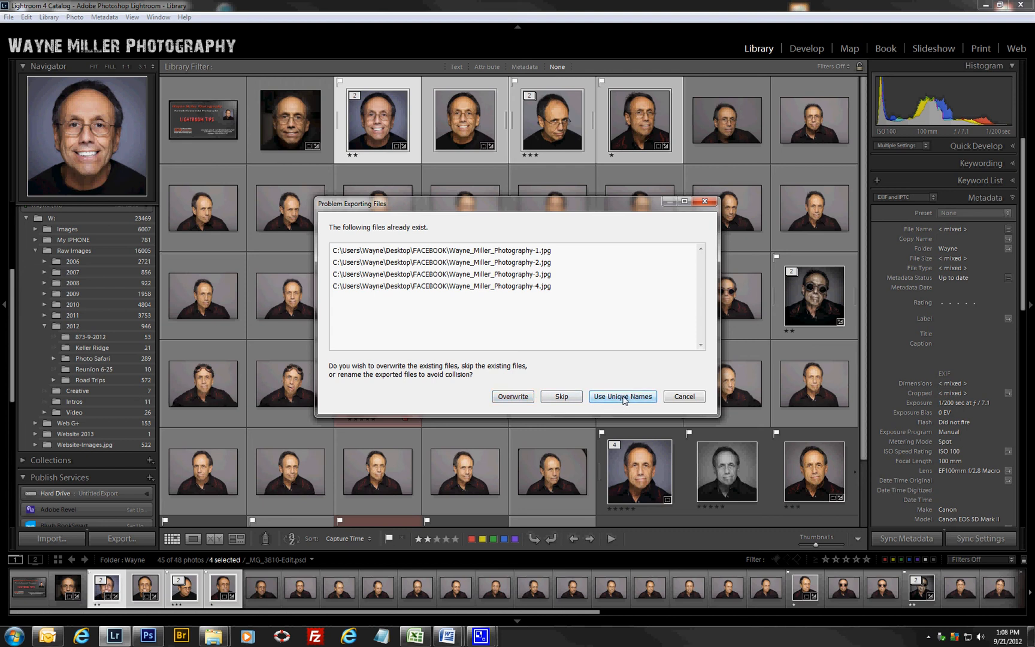
pyautogui.moveTo(622, 397)
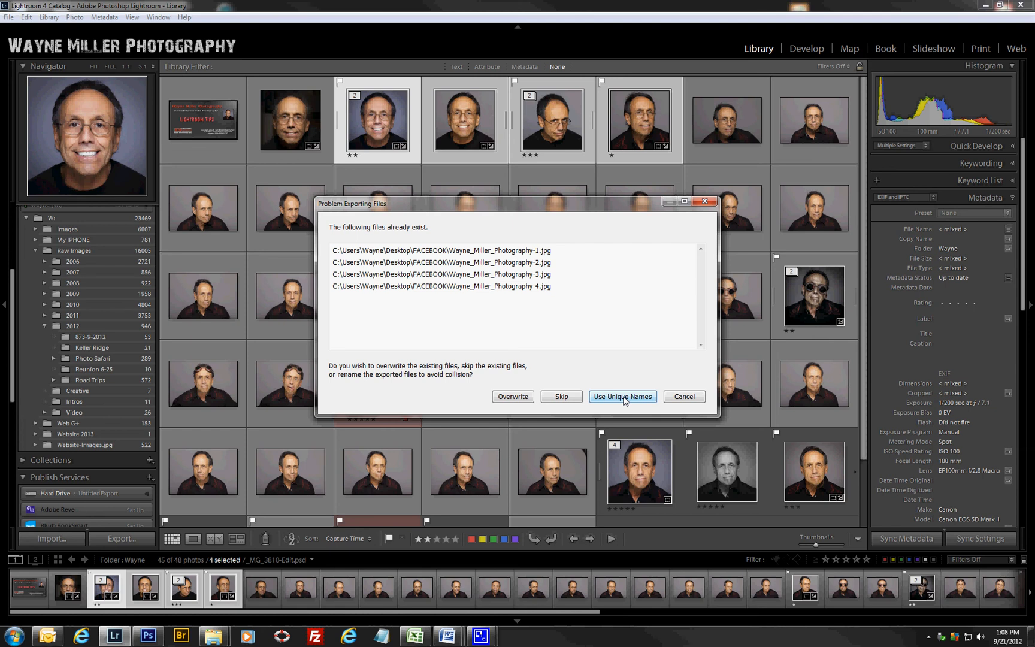
pyautogui.click(620, 397)
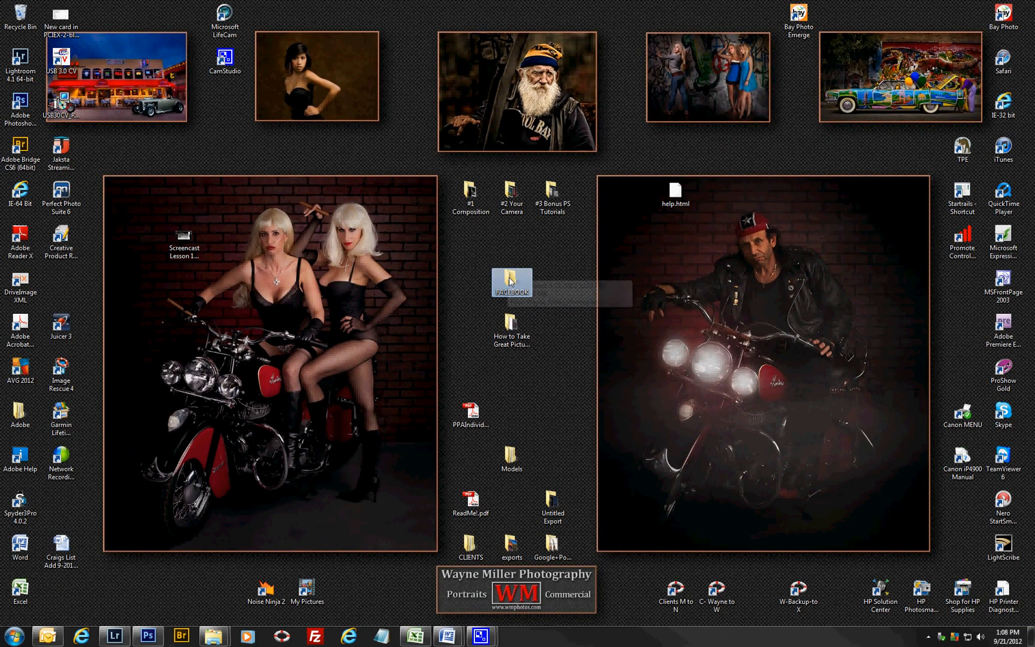
pyautogui.doubleClick(510, 283)
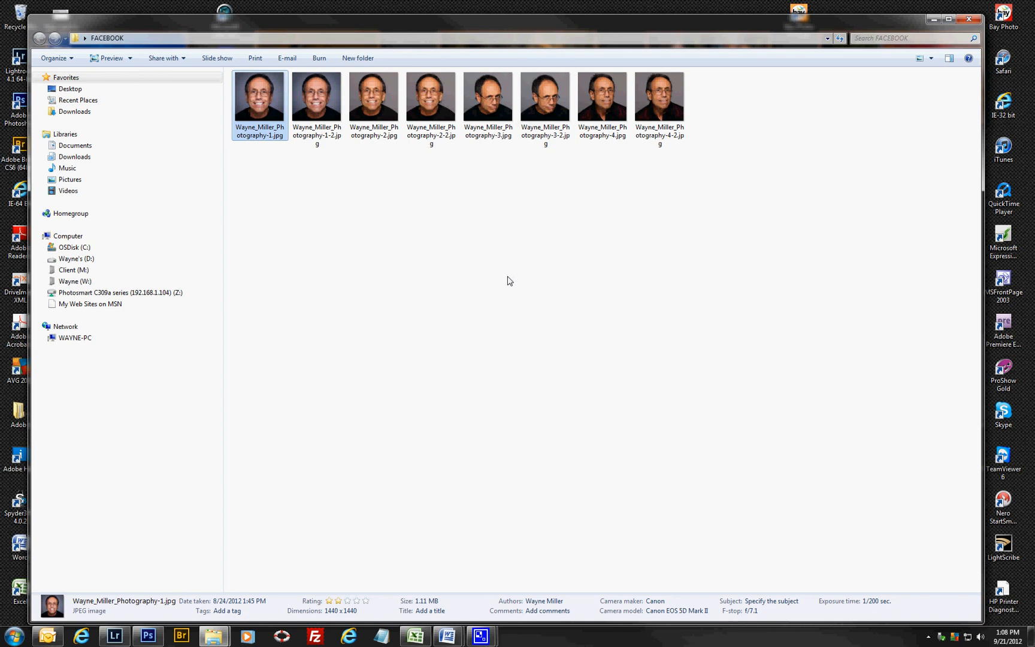
pyautogui.moveTo(257, 111)
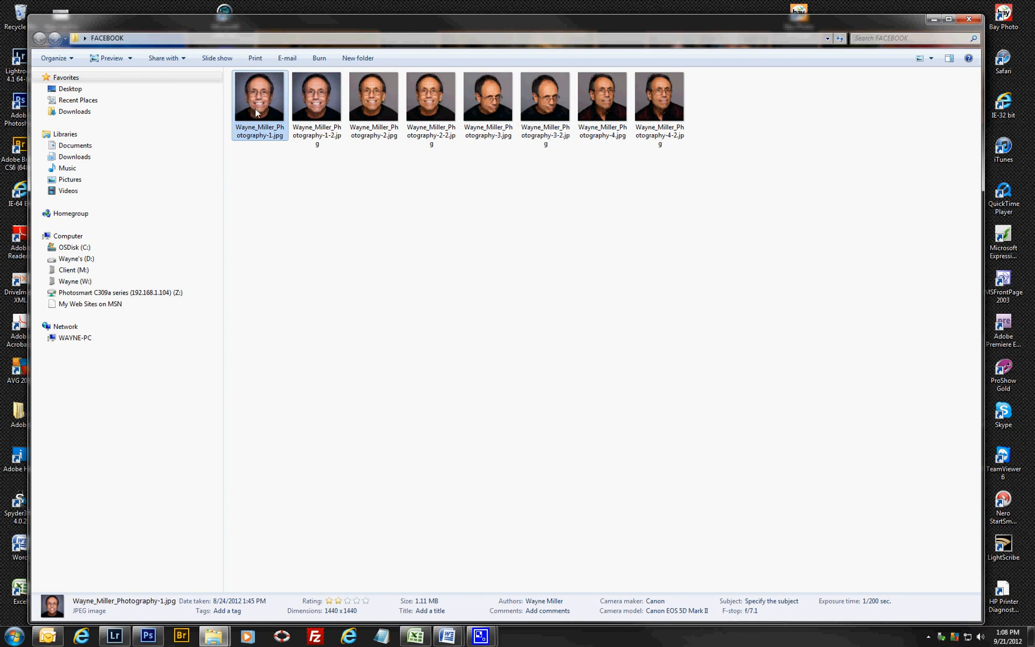
pyautogui.moveTo(266, 113)
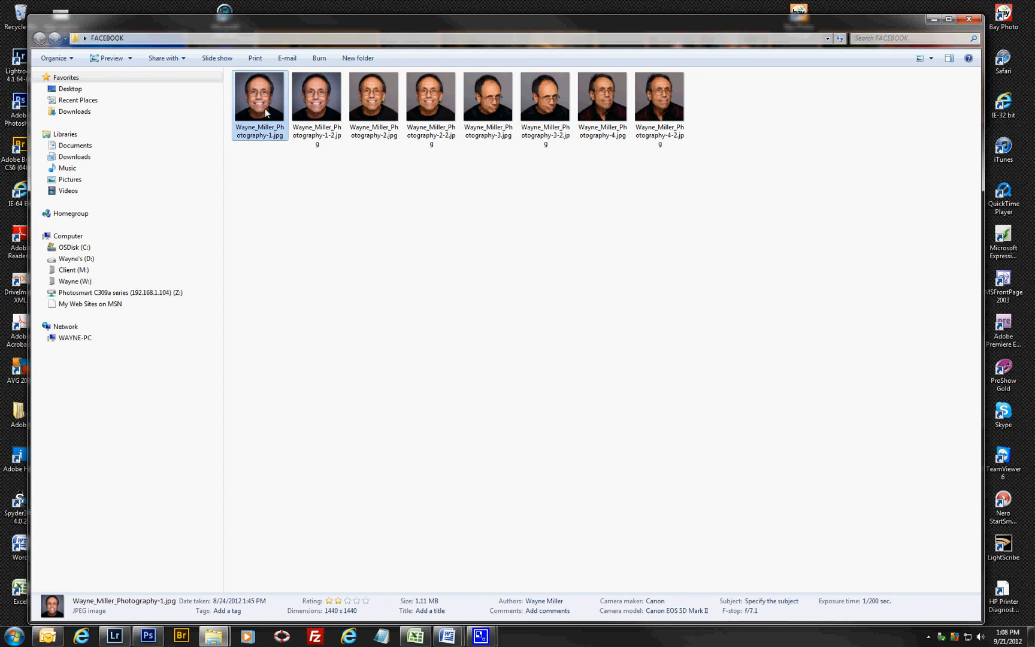
pyautogui.doubleClick(316, 96)
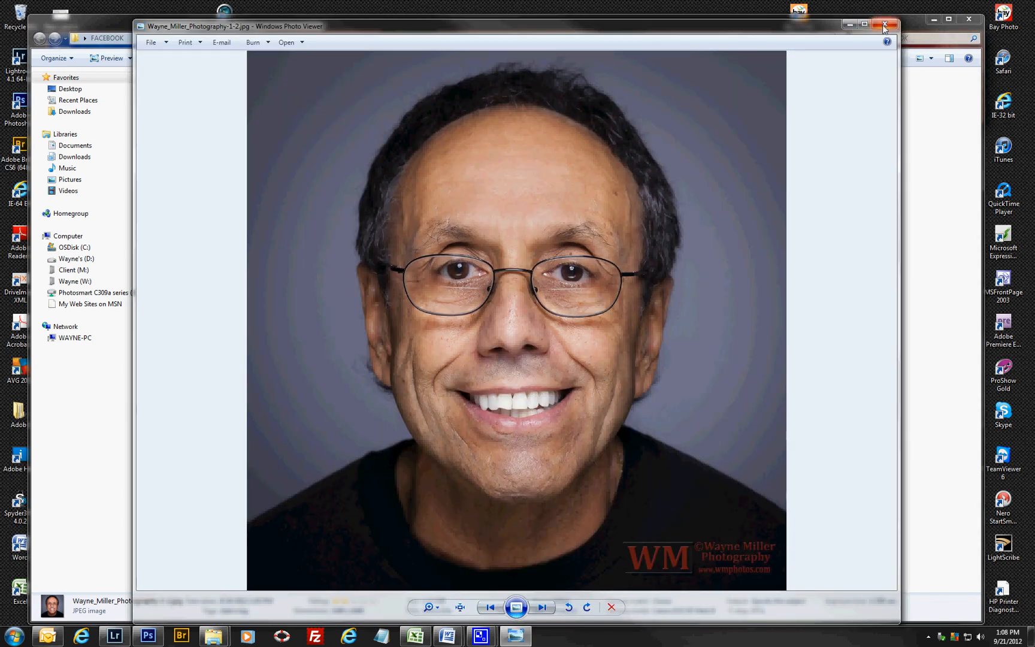
pyautogui.click(887, 25)
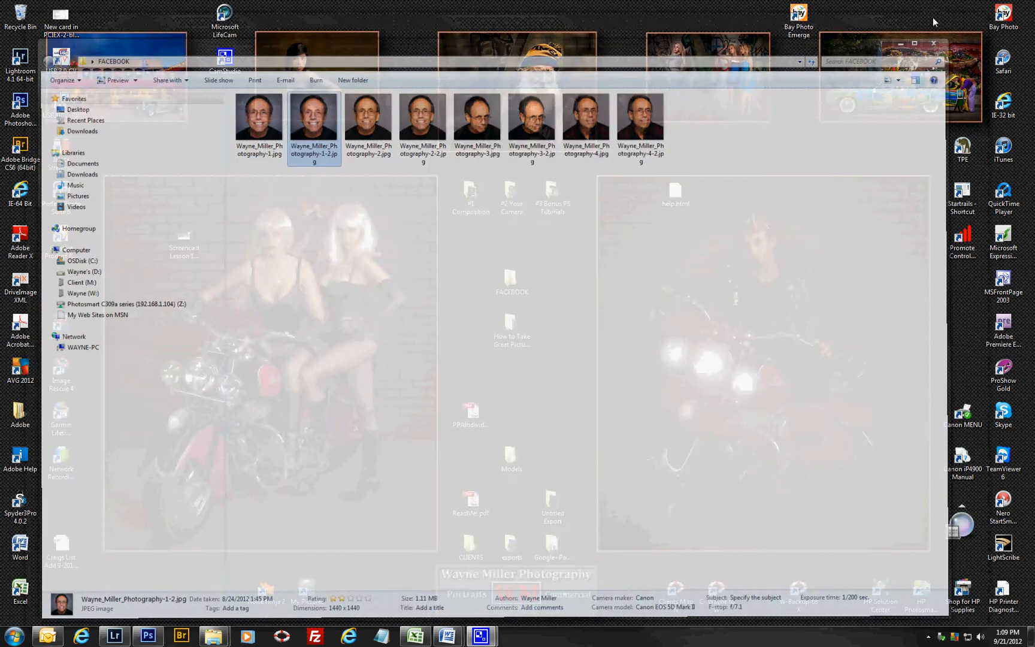
pyautogui.click(114, 636)
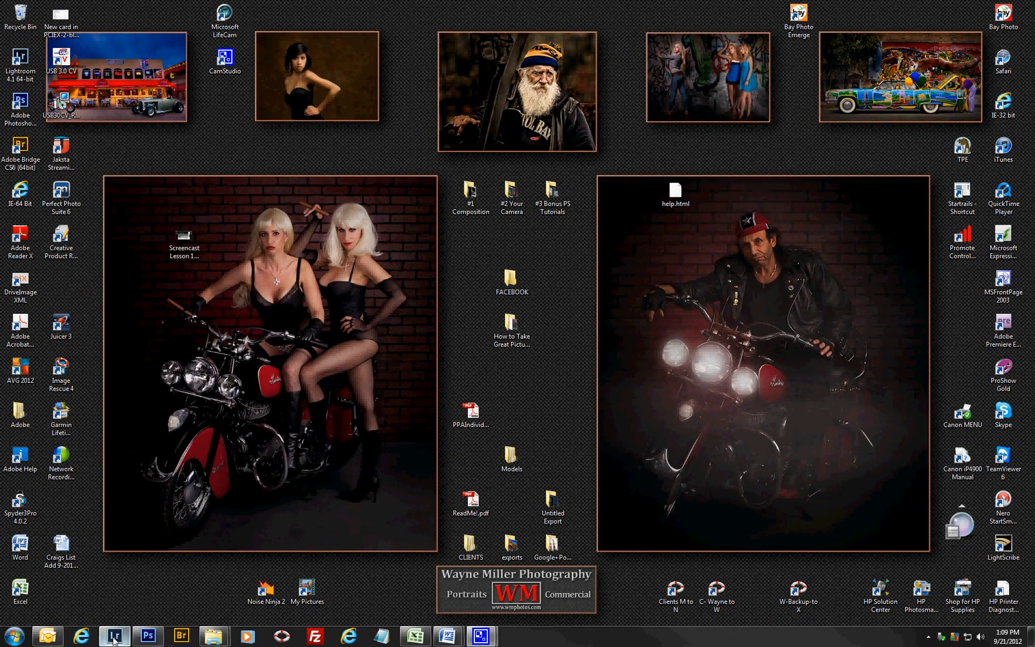
# Step: Return to the Lightroom Library from the Windows taskbar
pyautogui.click(112, 636)
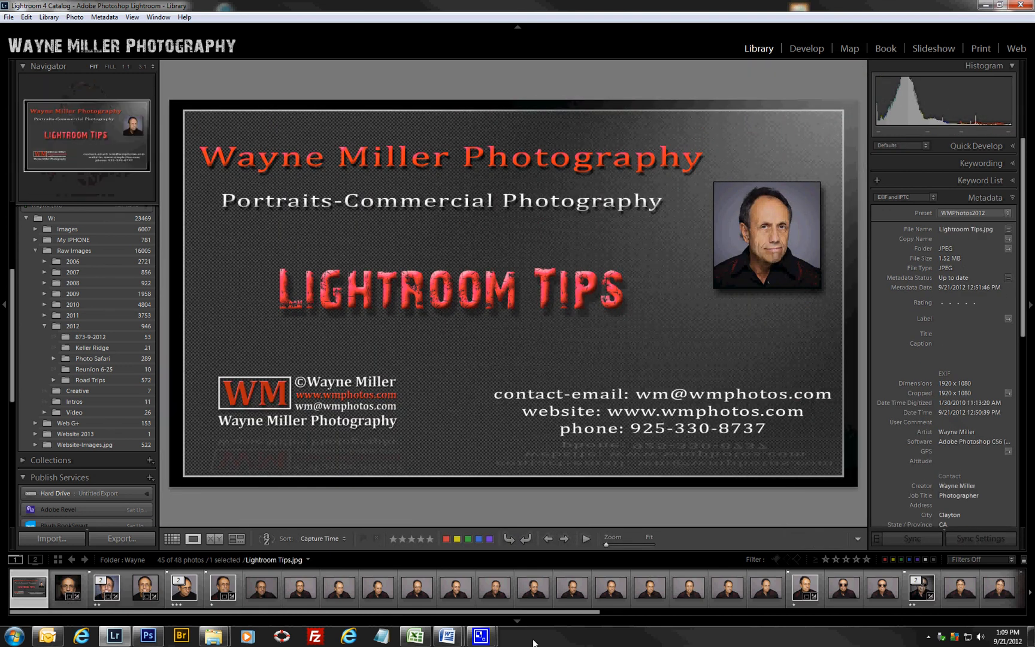
pyautogui.click(481, 637)
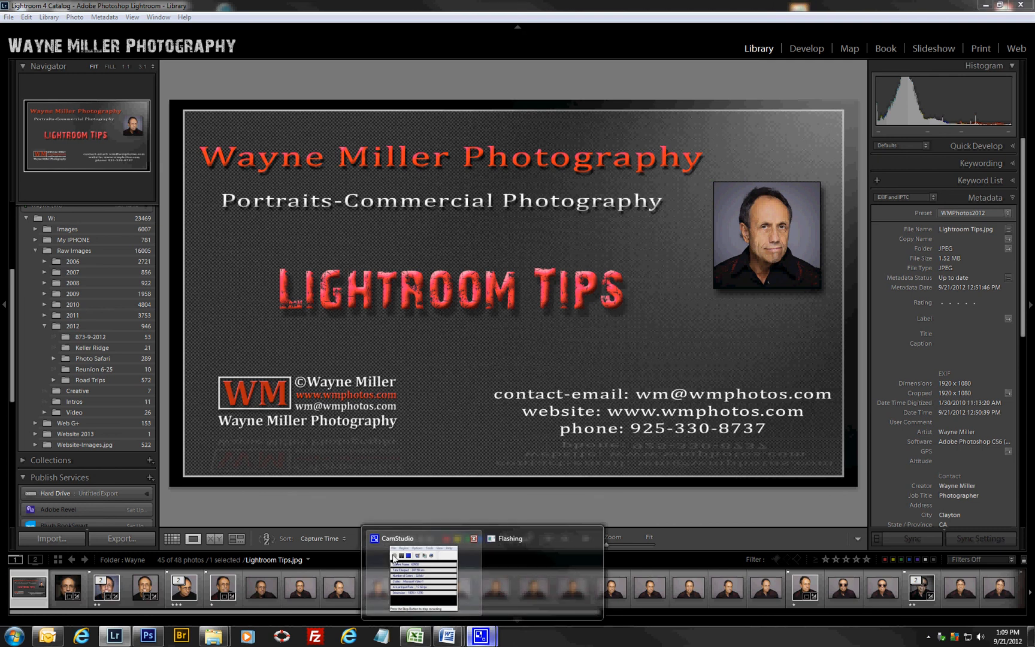